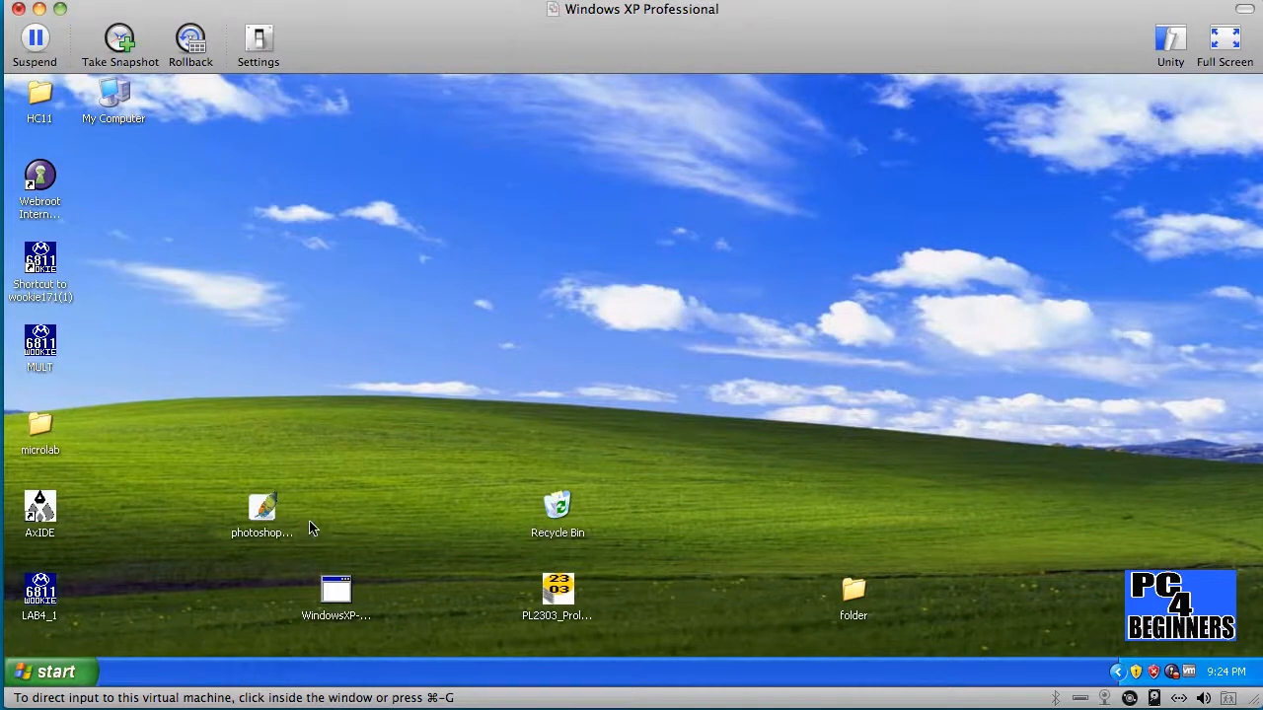
mouse_move(343, 490)
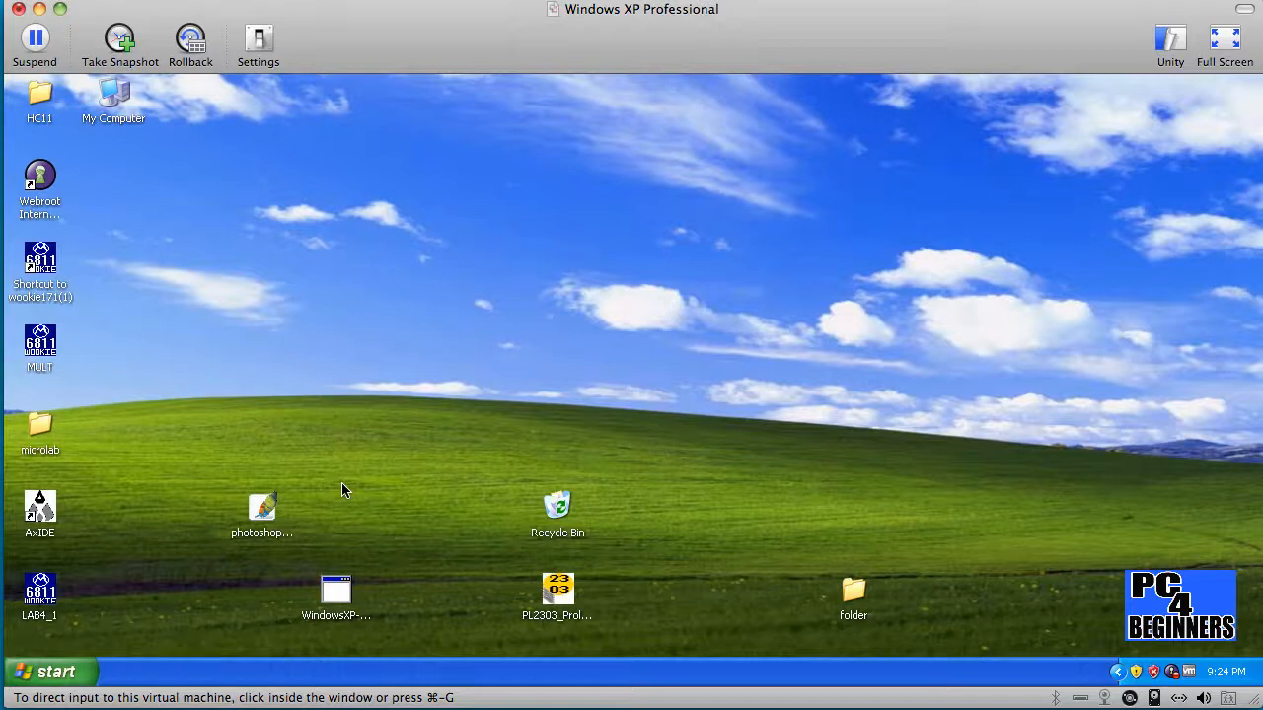
mouse_move(110, 631)
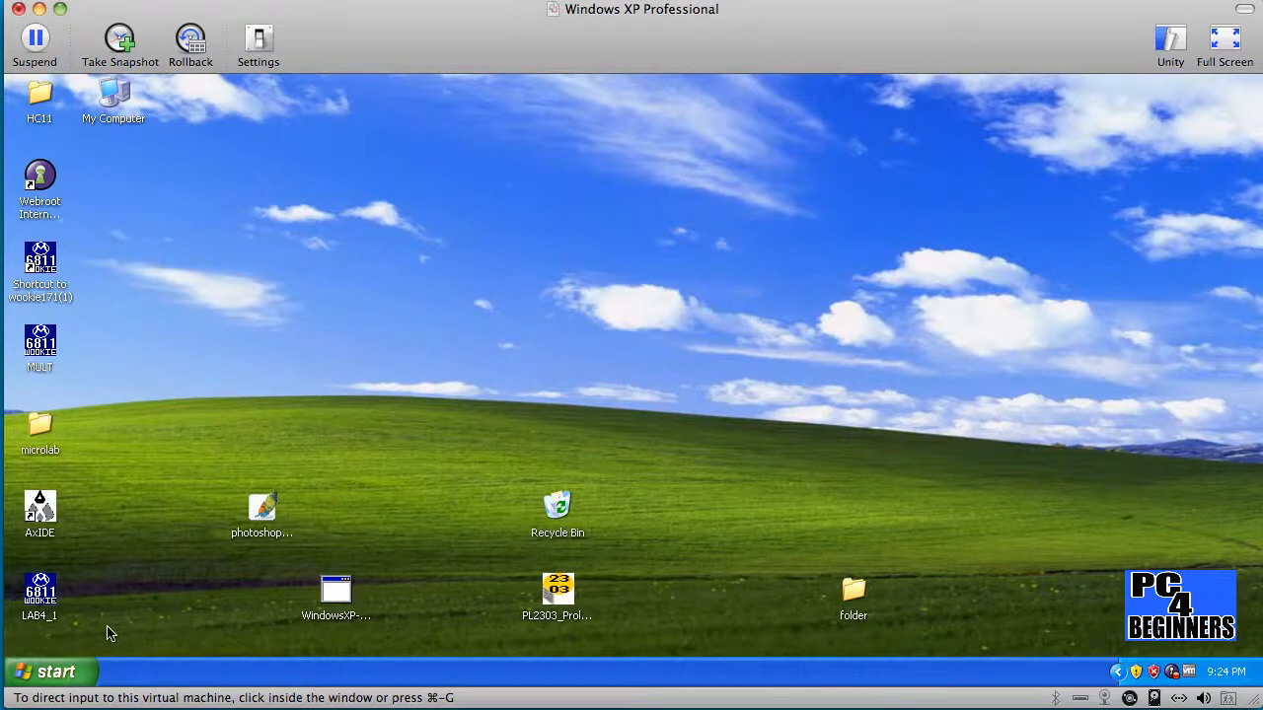
mouse_move(493, 316)
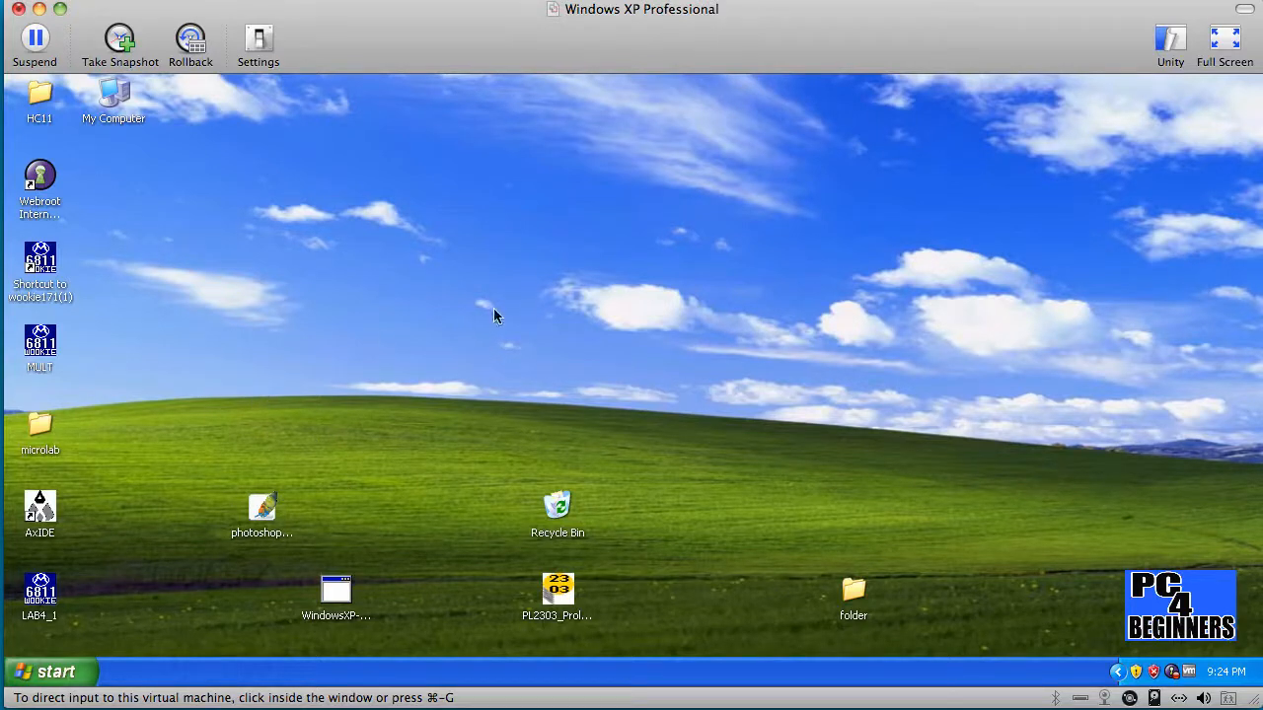
mouse_move(385, 548)
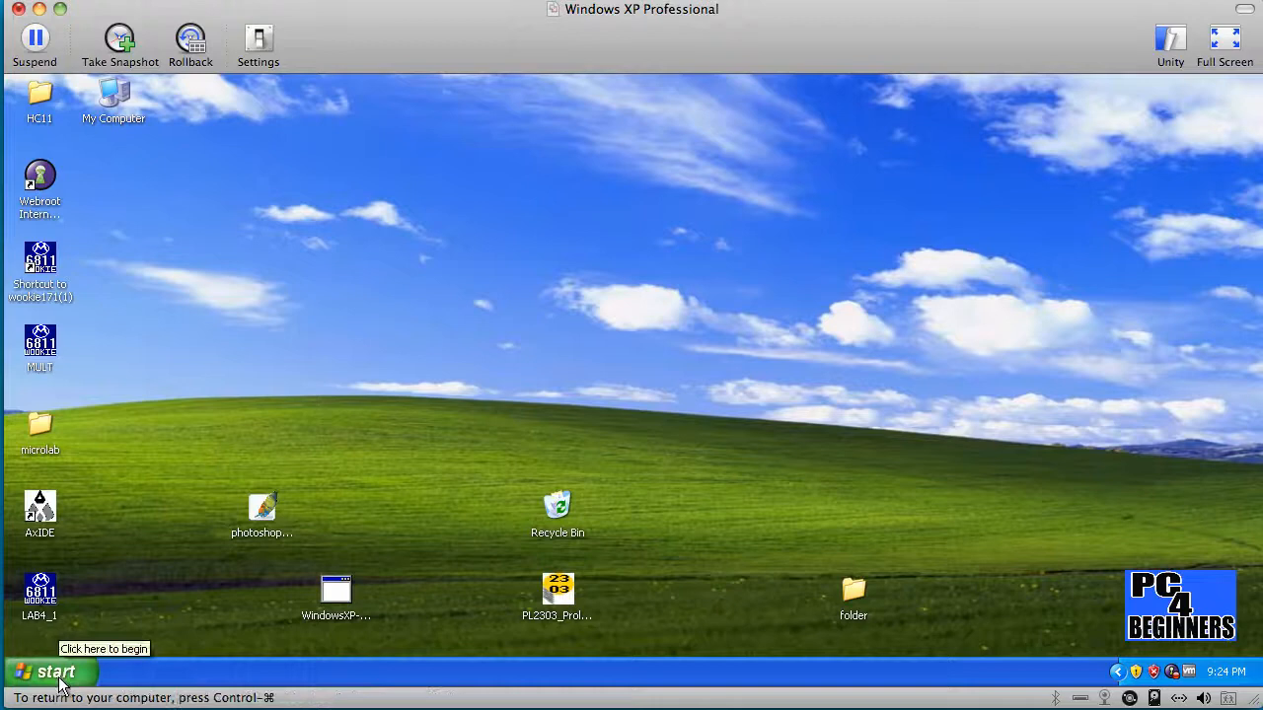
Expand All Programs from the Start menu to browse the installed program folders
click(39, 671)
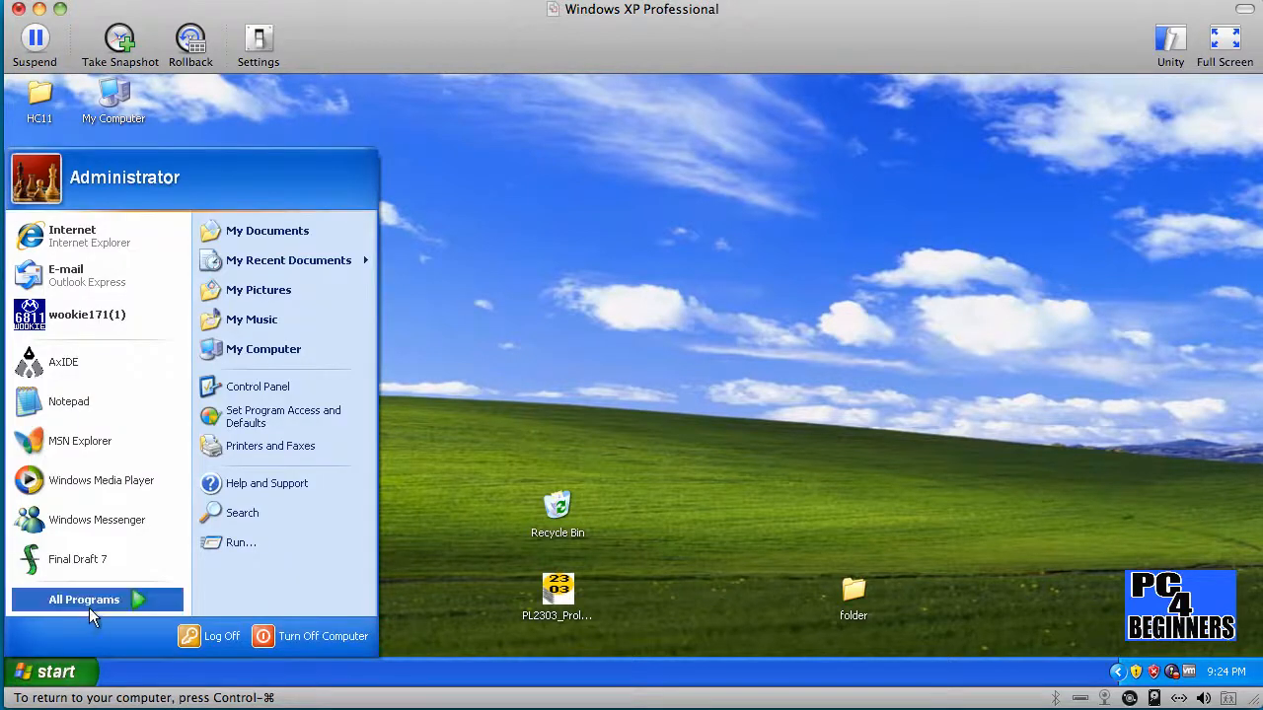
click(83, 599)
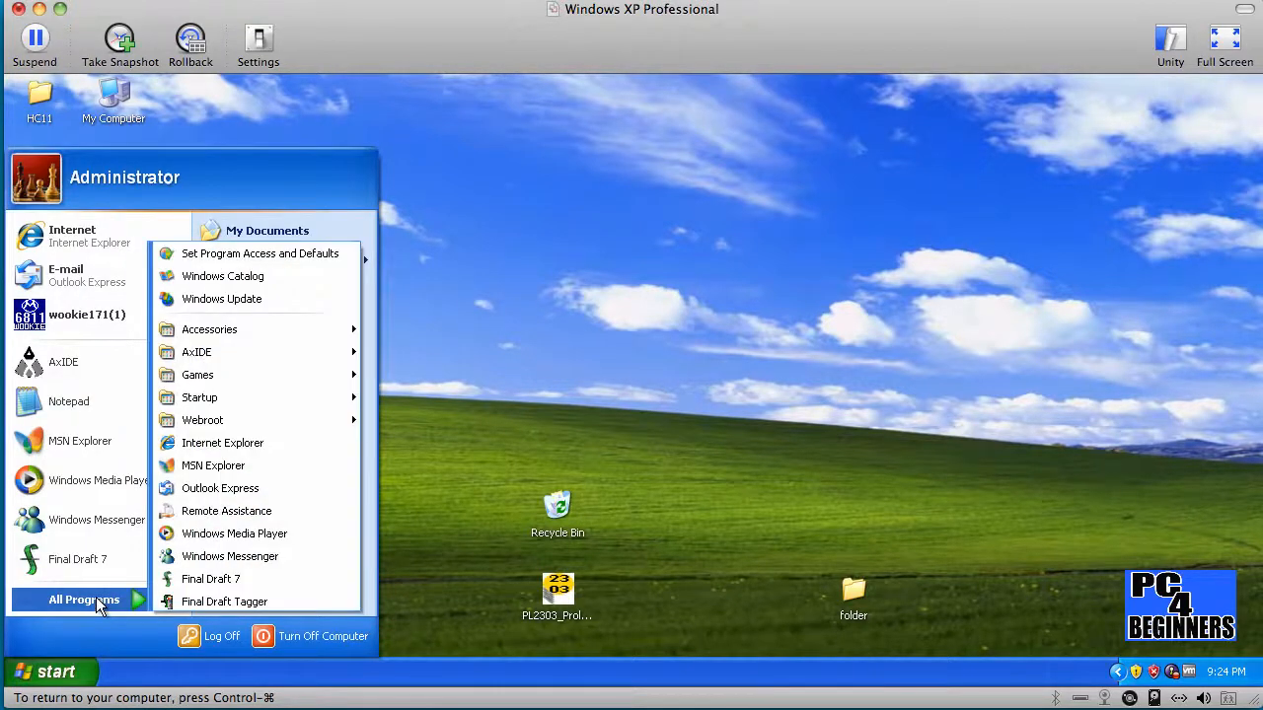
mouse_move(235, 328)
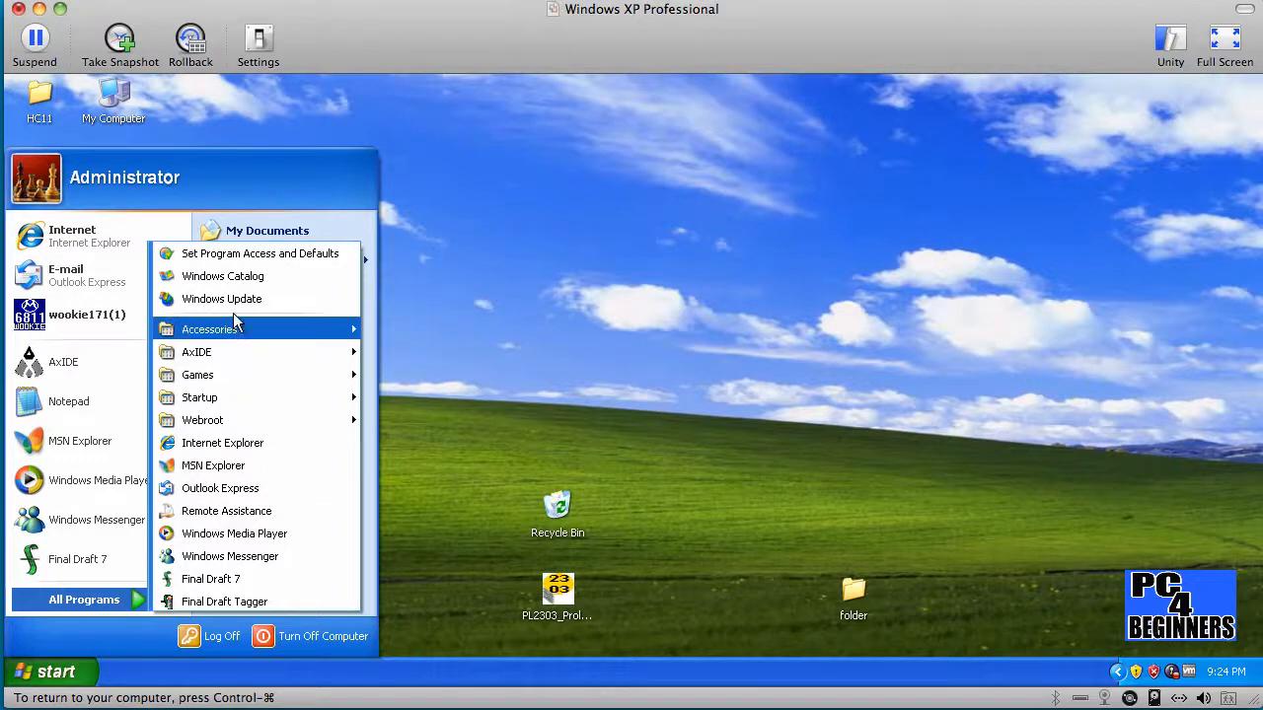
mouse_move(209, 328)
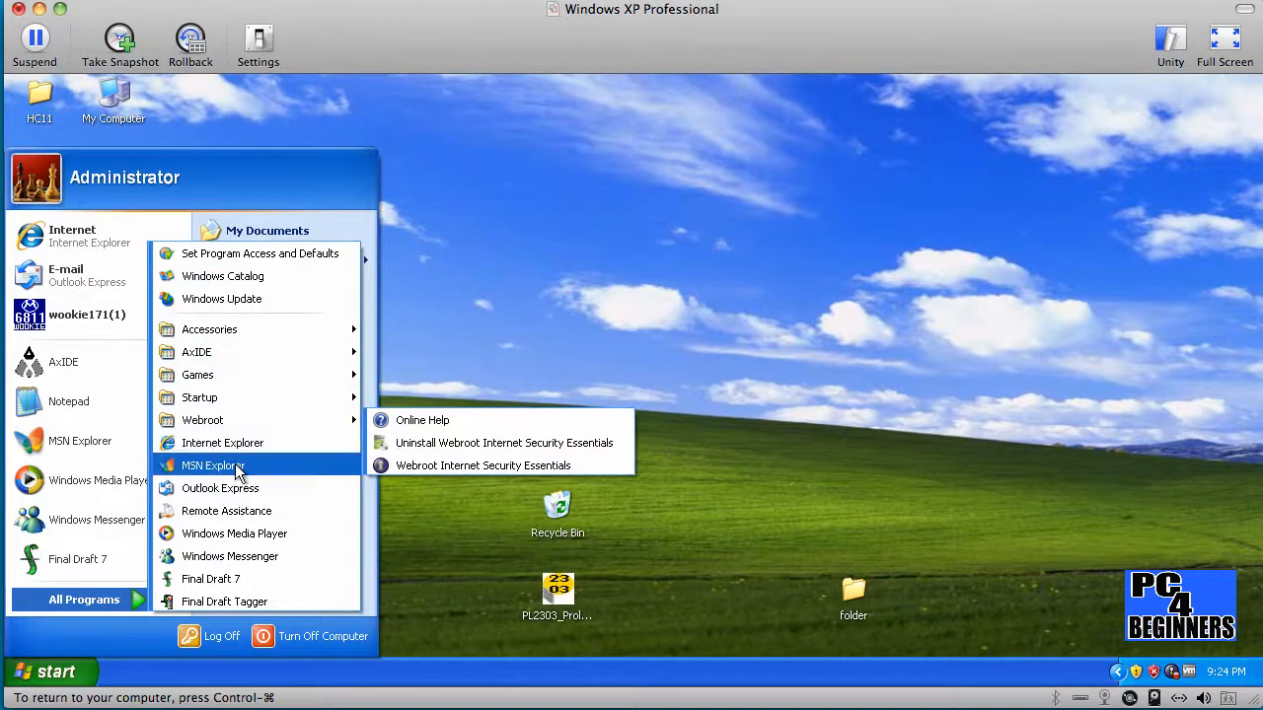
mouse_move(245, 480)
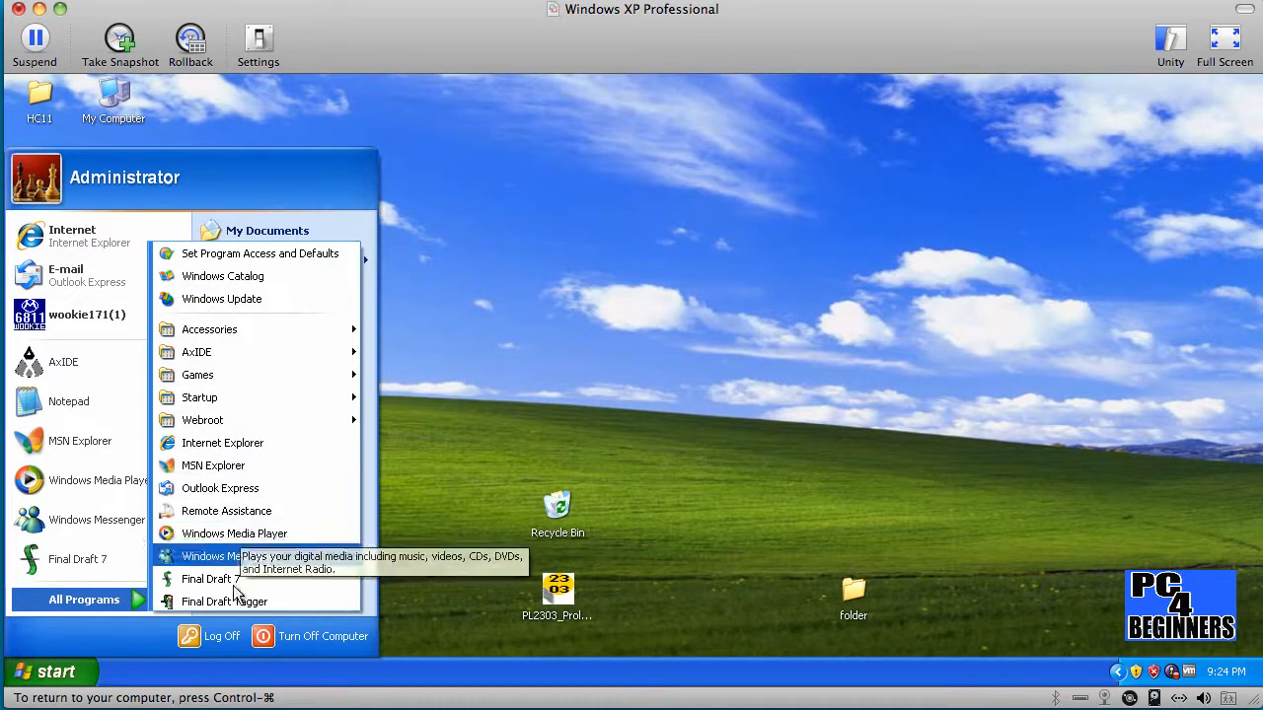
mouse_move(264, 398)
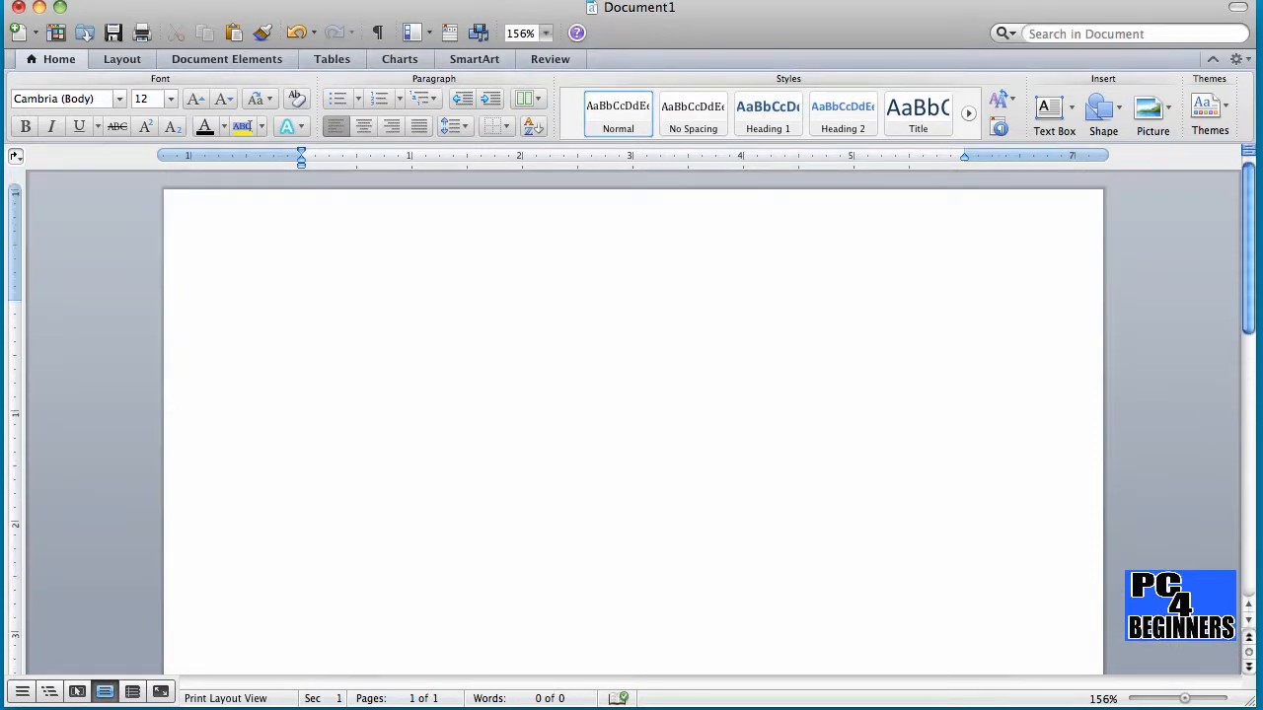
Show the Resumes category in the Word Document Gallery
click(299, 312)
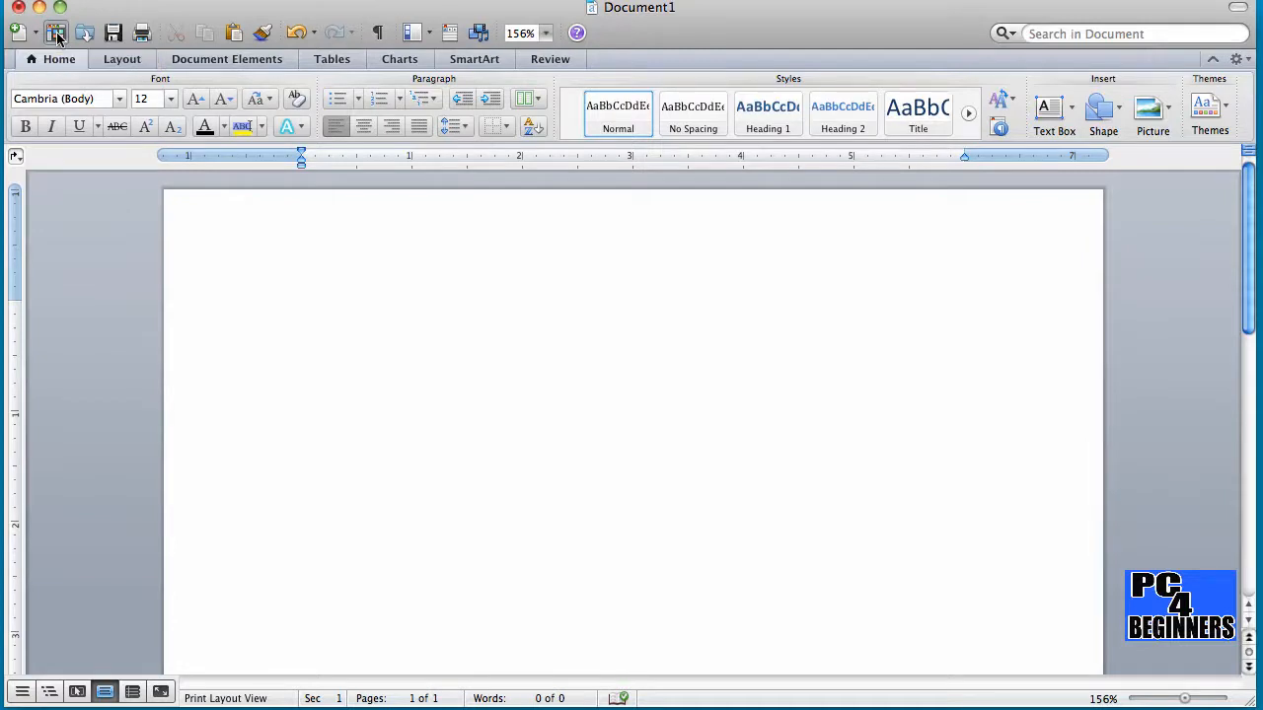
click(67, 30)
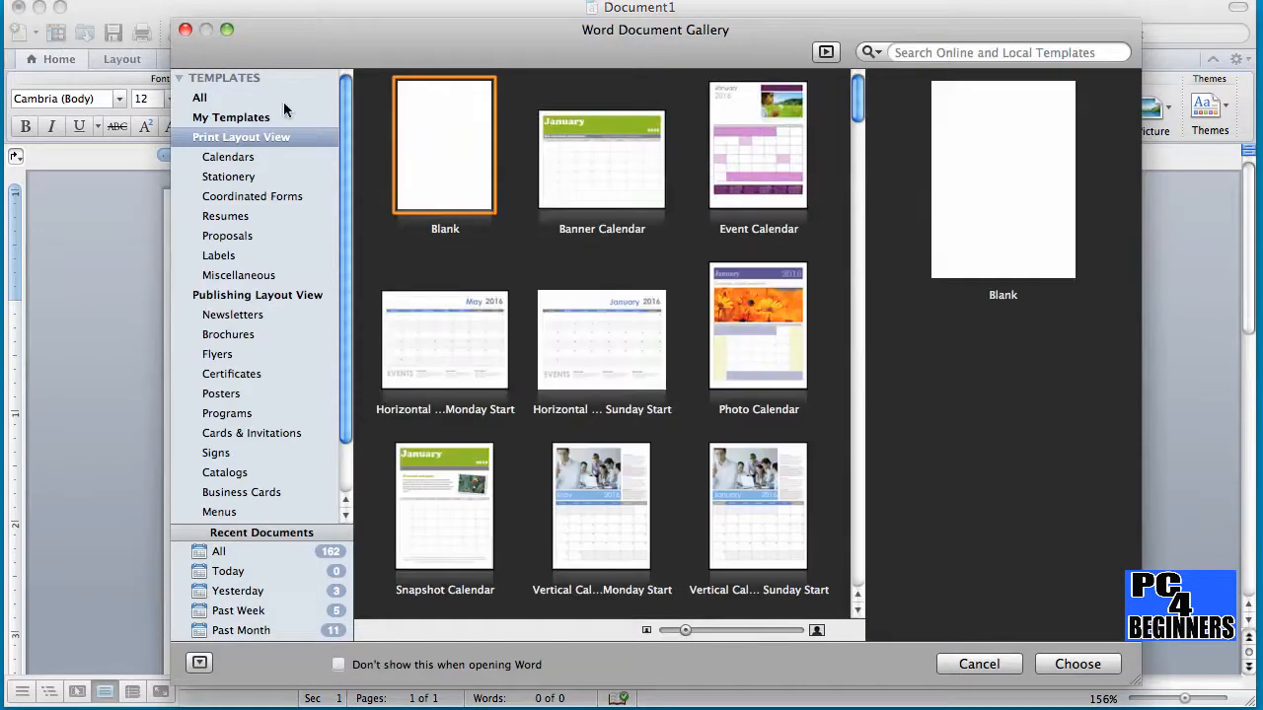
mouse_move(250, 215)
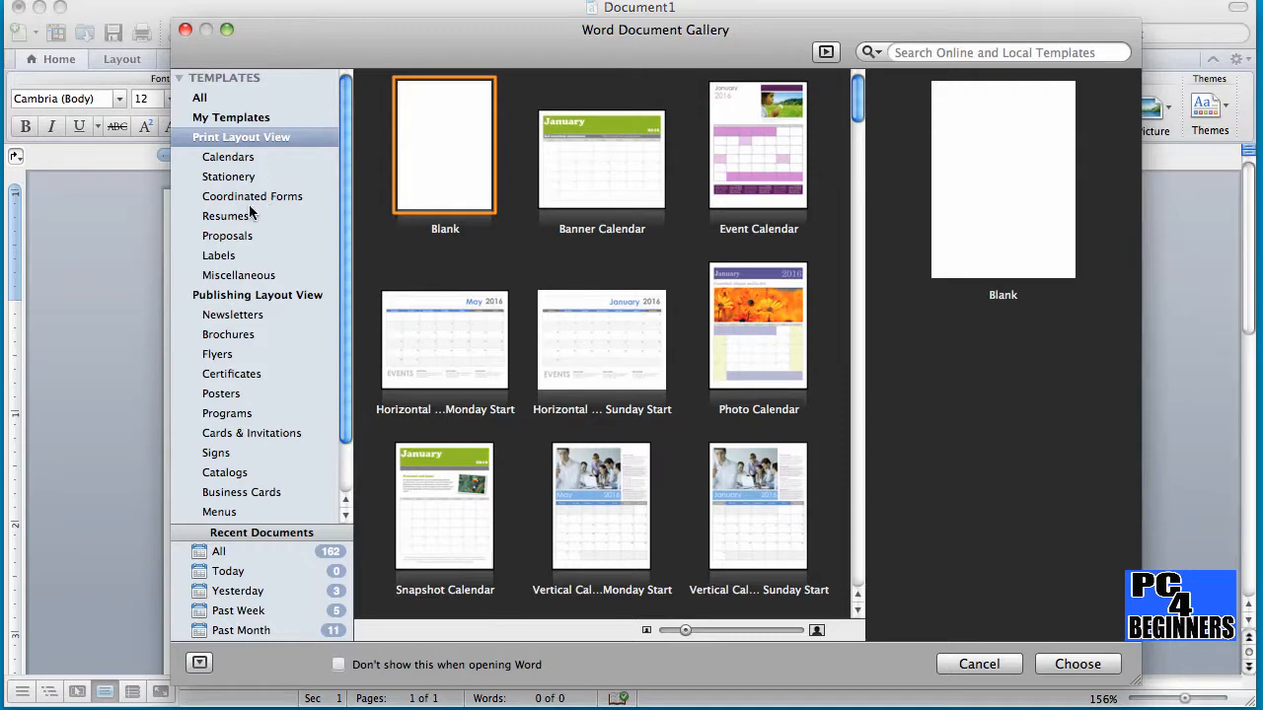
click(225, 215)
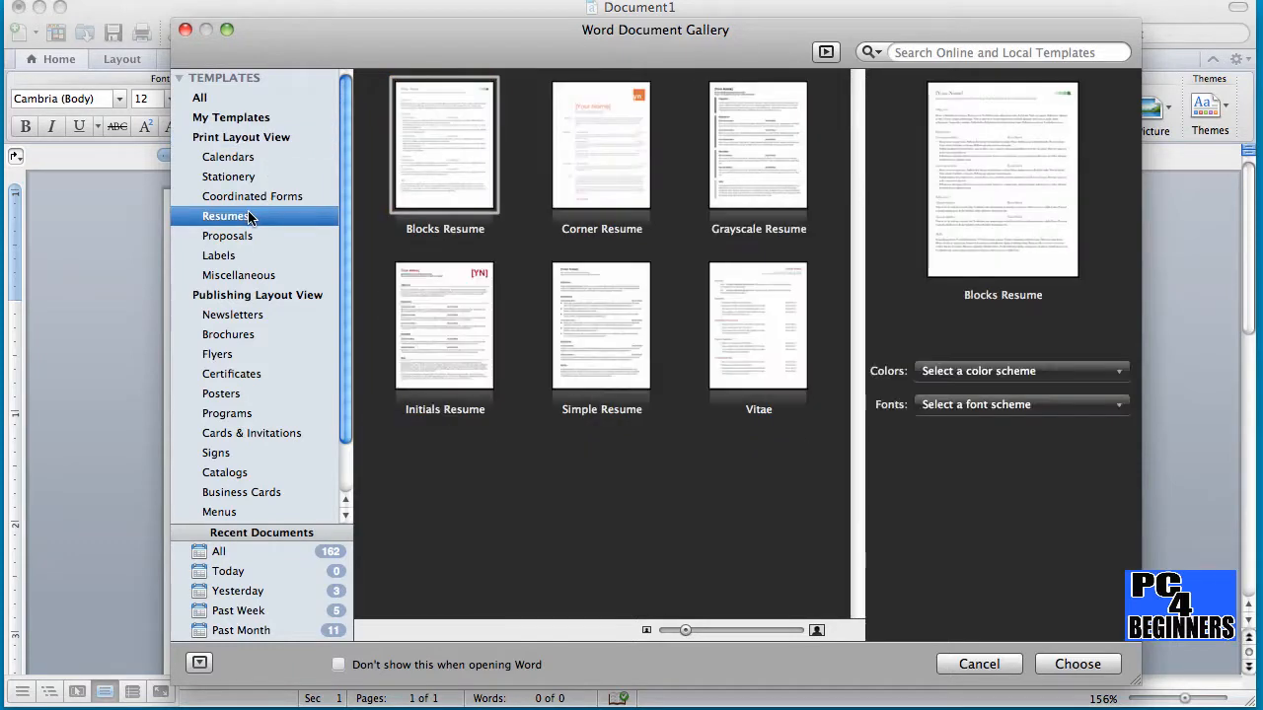
scroll(down, 3)
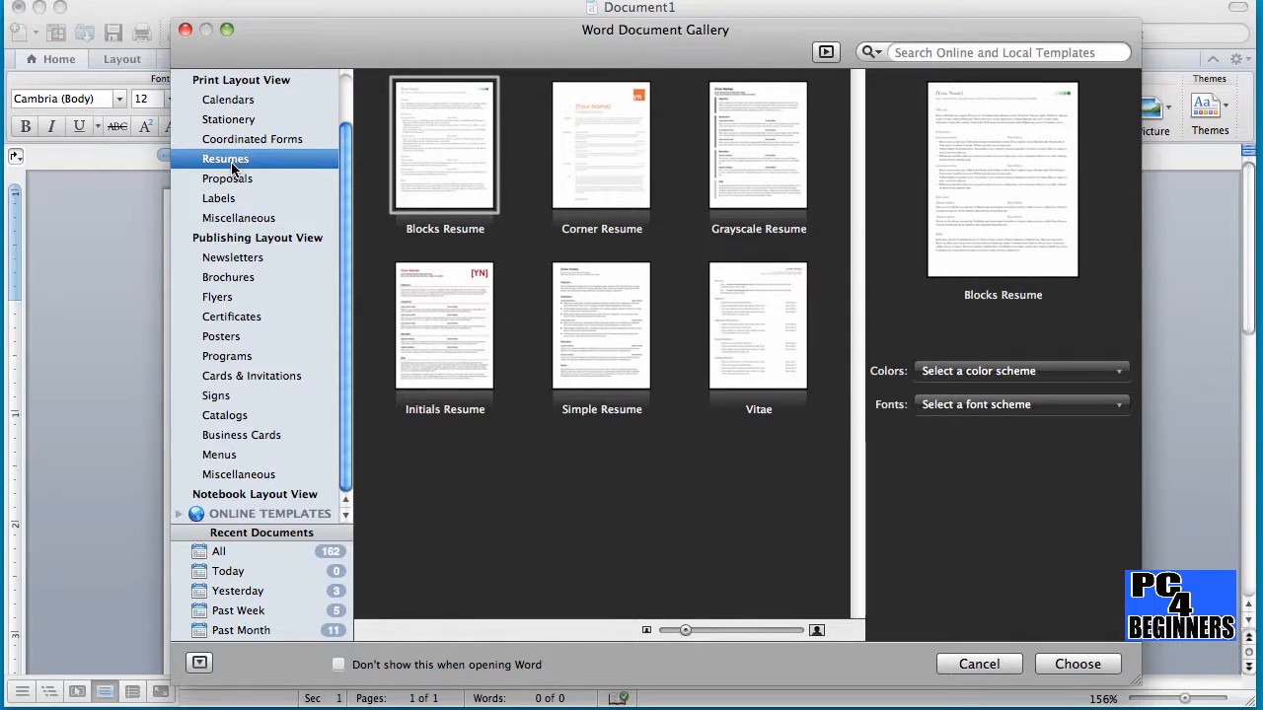
mouse_move(624, 183)
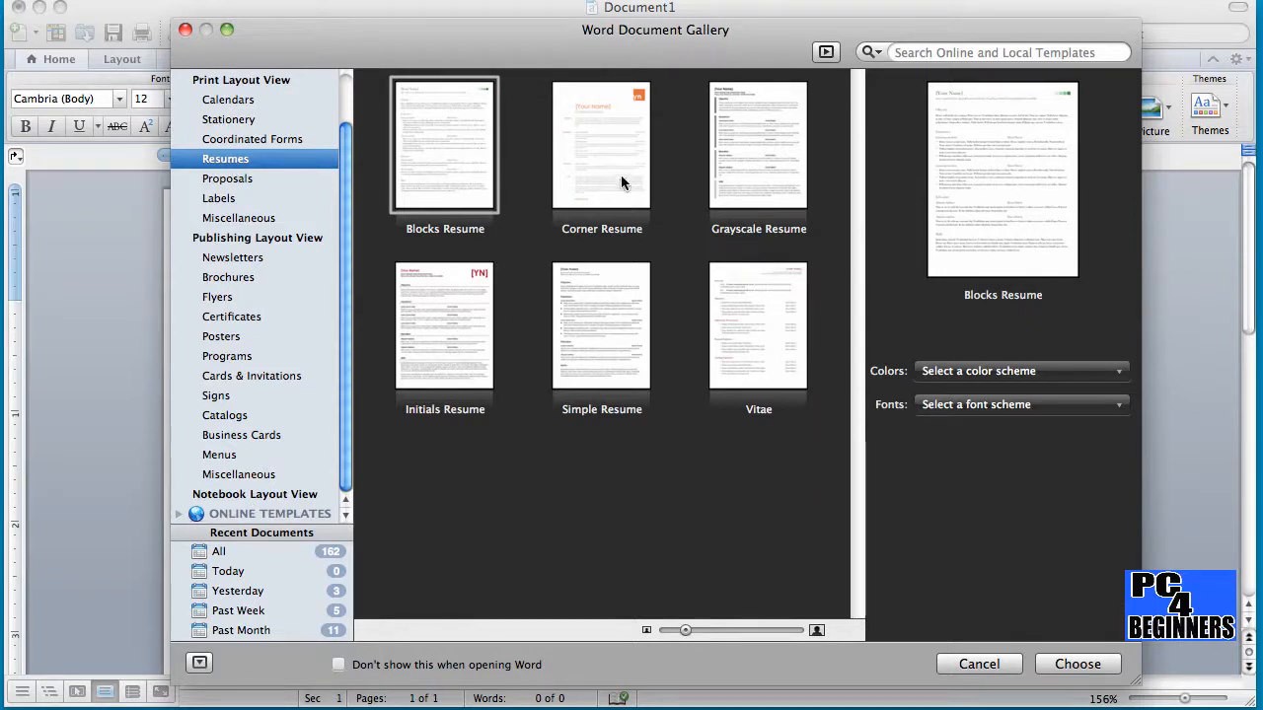
Create a new document from the Simple Resume template
click(600, 325)
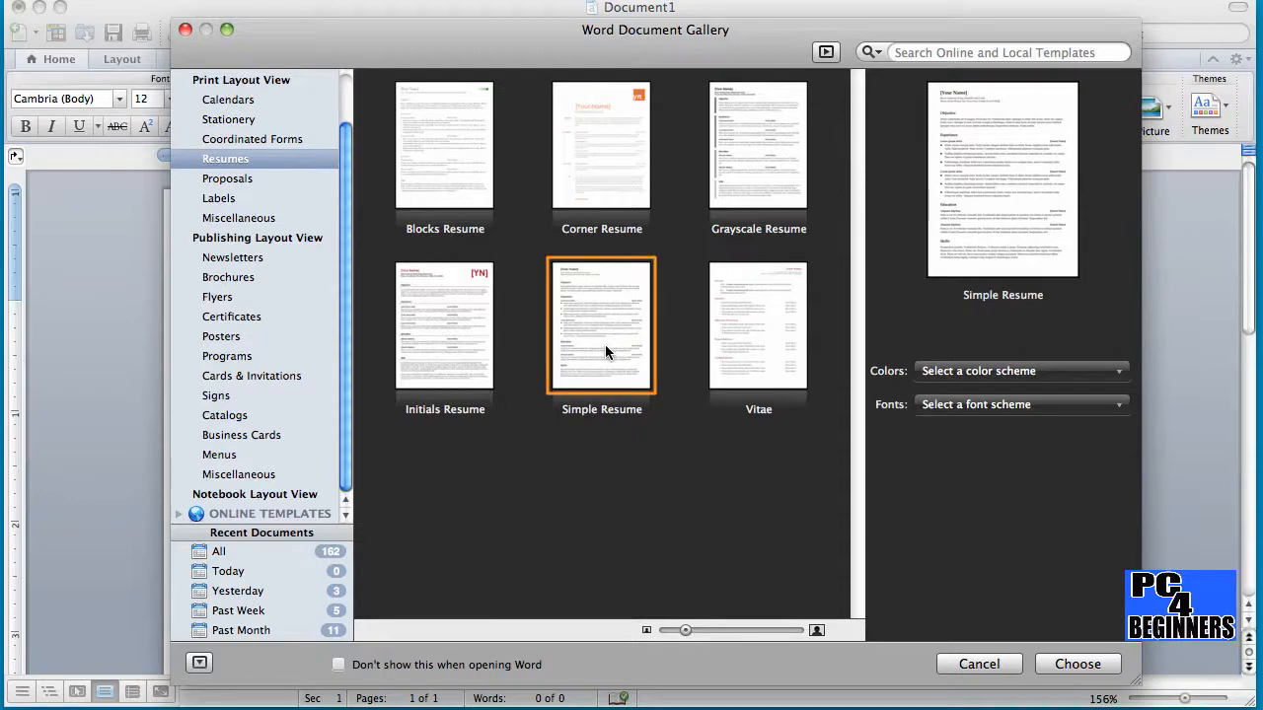
mouse_move(596, 363)
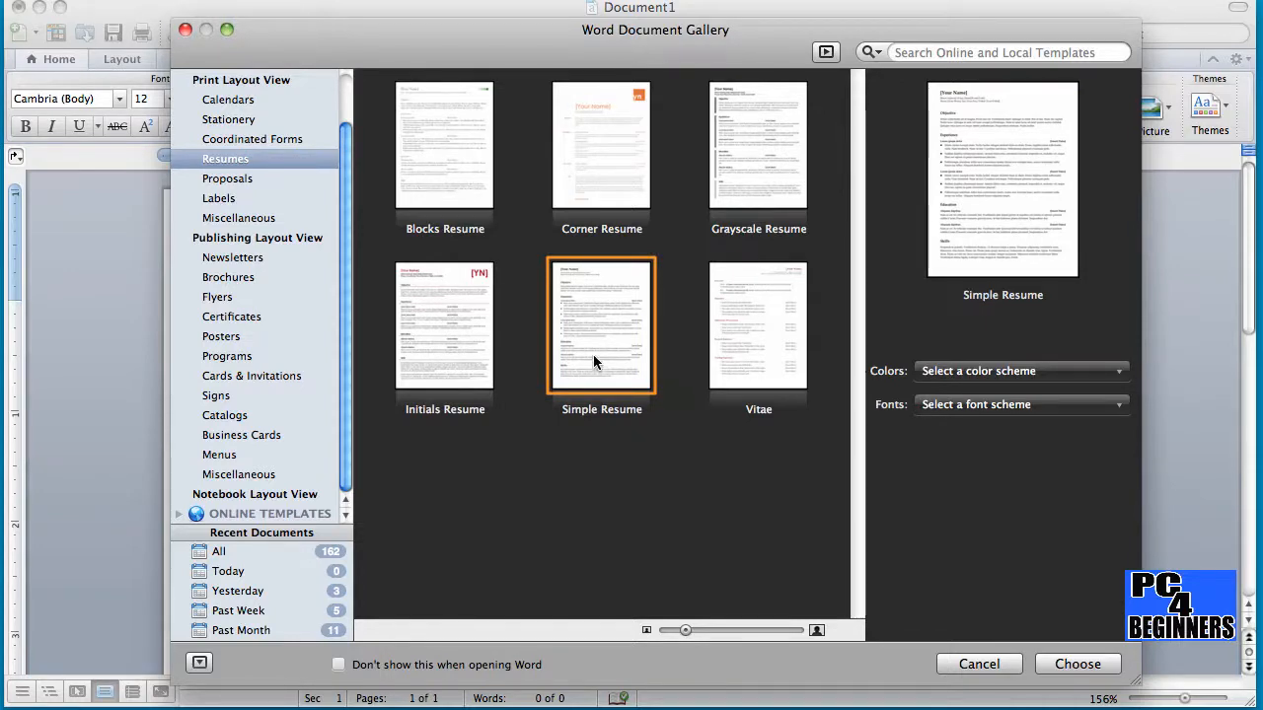
mouse_move(641, 359)
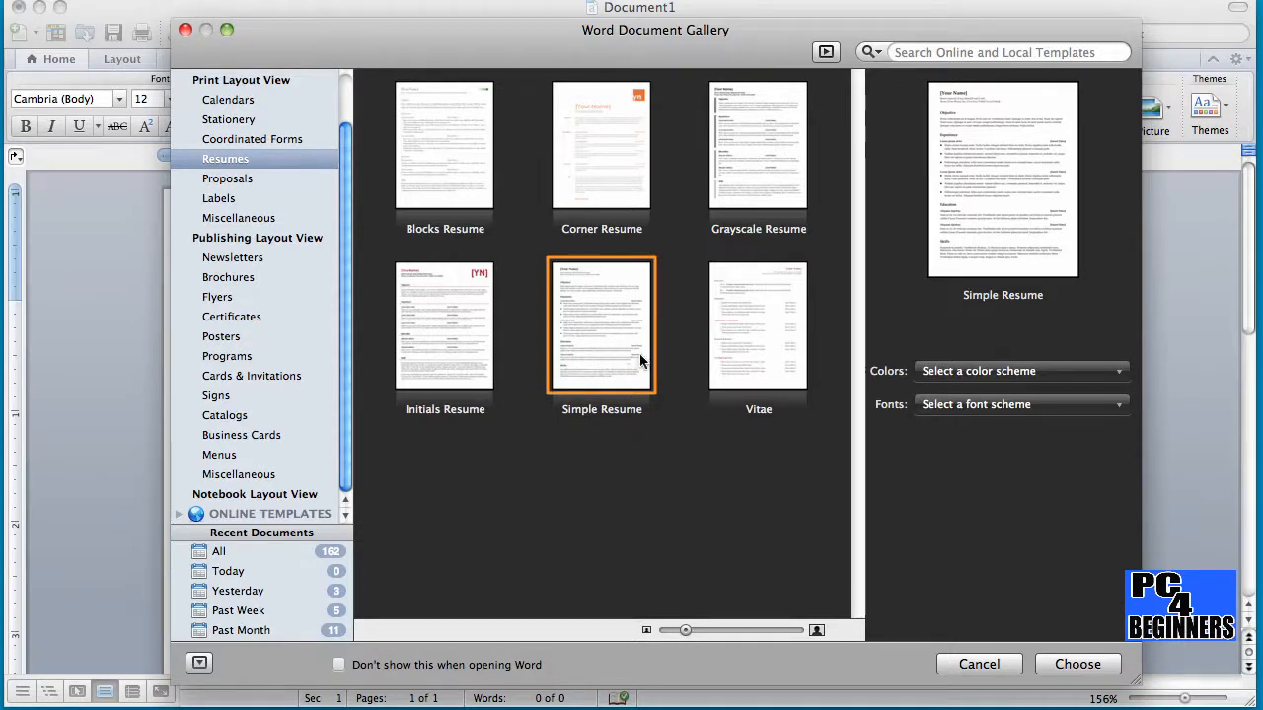
click(1077, 663)
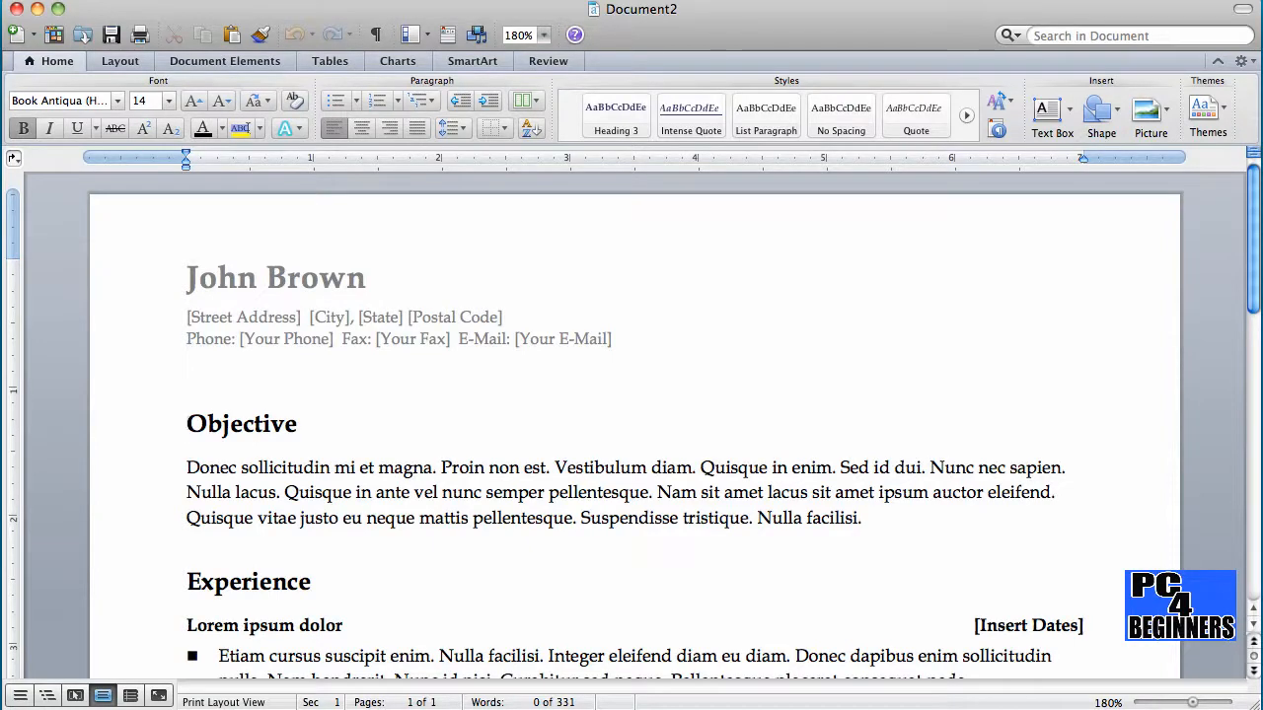
Enter the name Joe Doe in the header and select the fax placeholder in the contact line
click(189, 422)
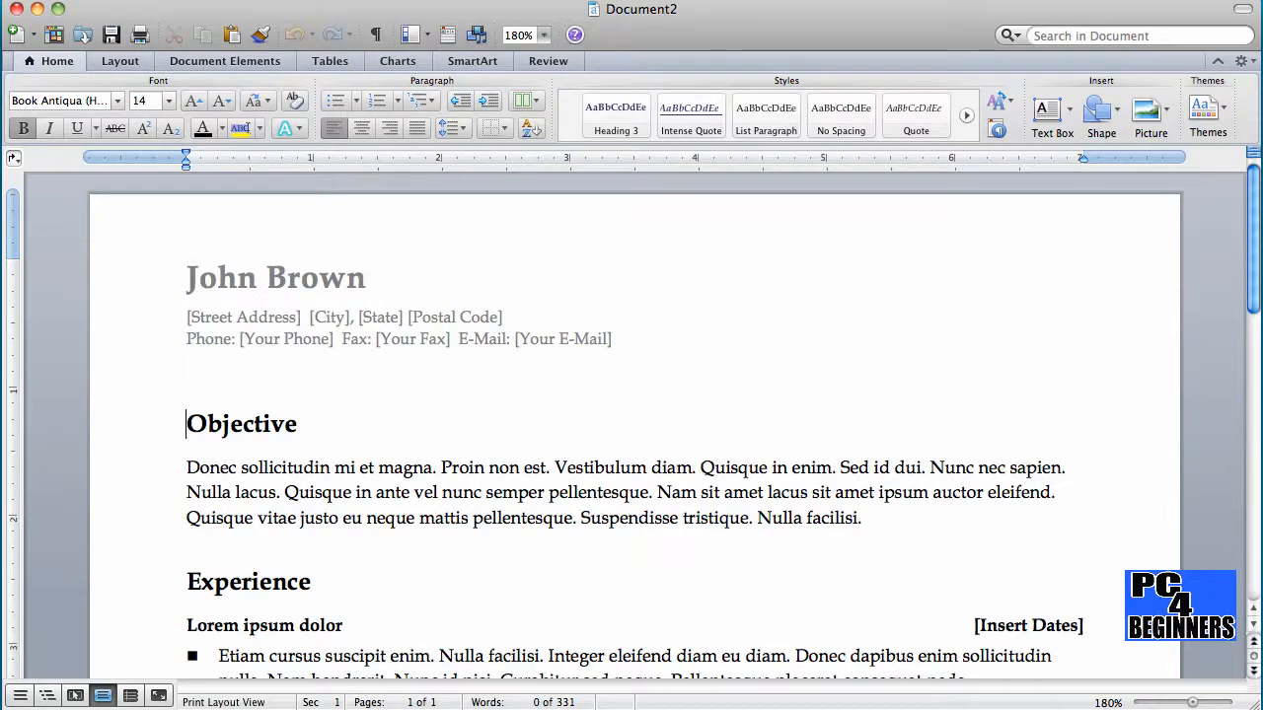
scroll(down, 3)
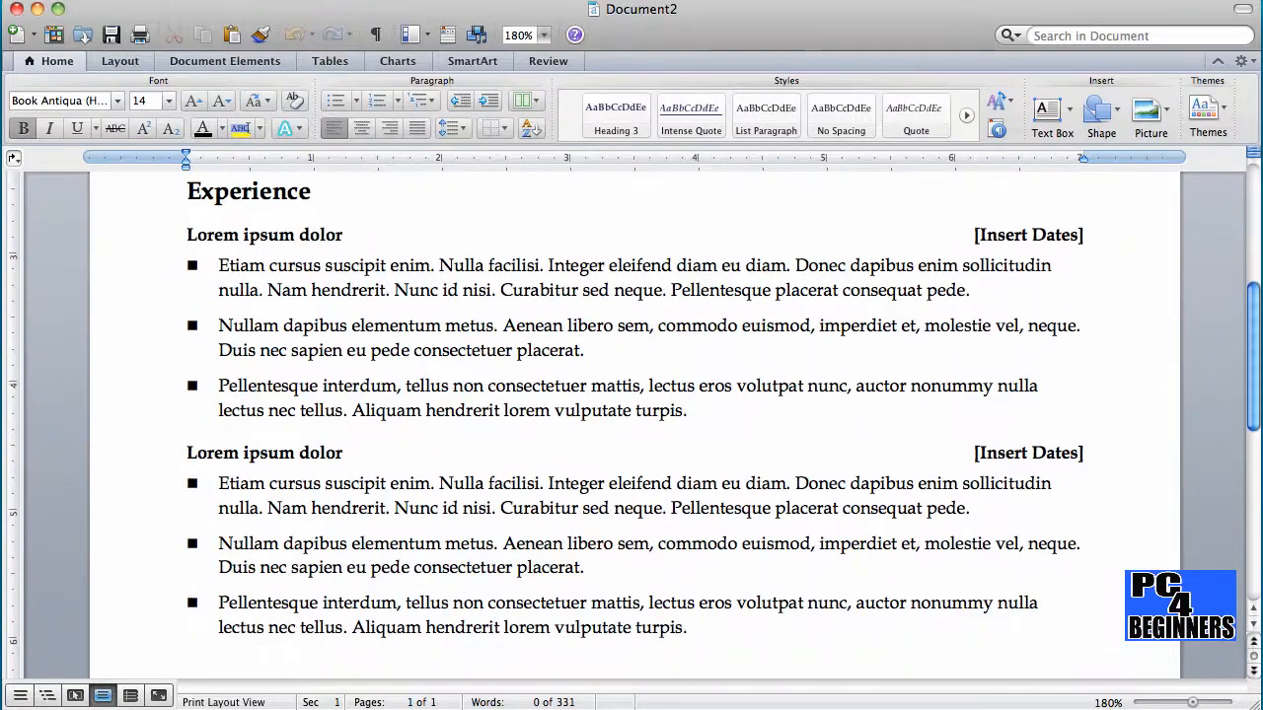
scroll(down, 3)
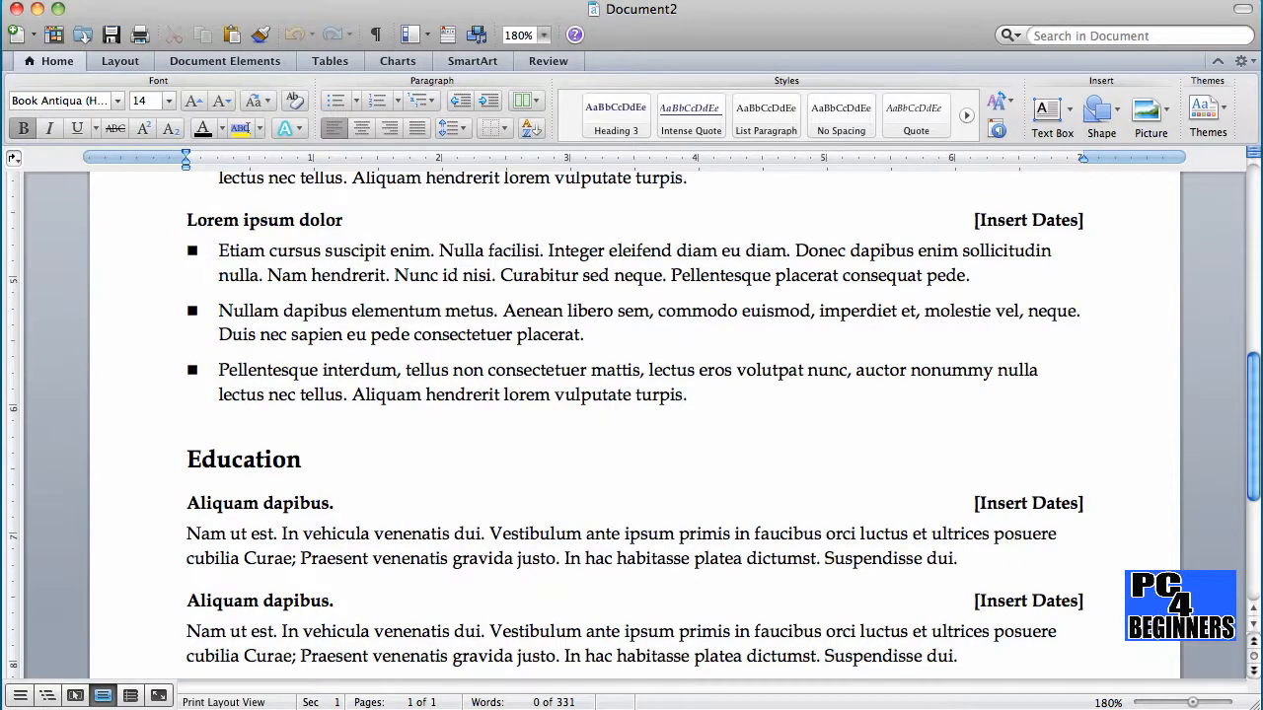
scroll(up, 3)
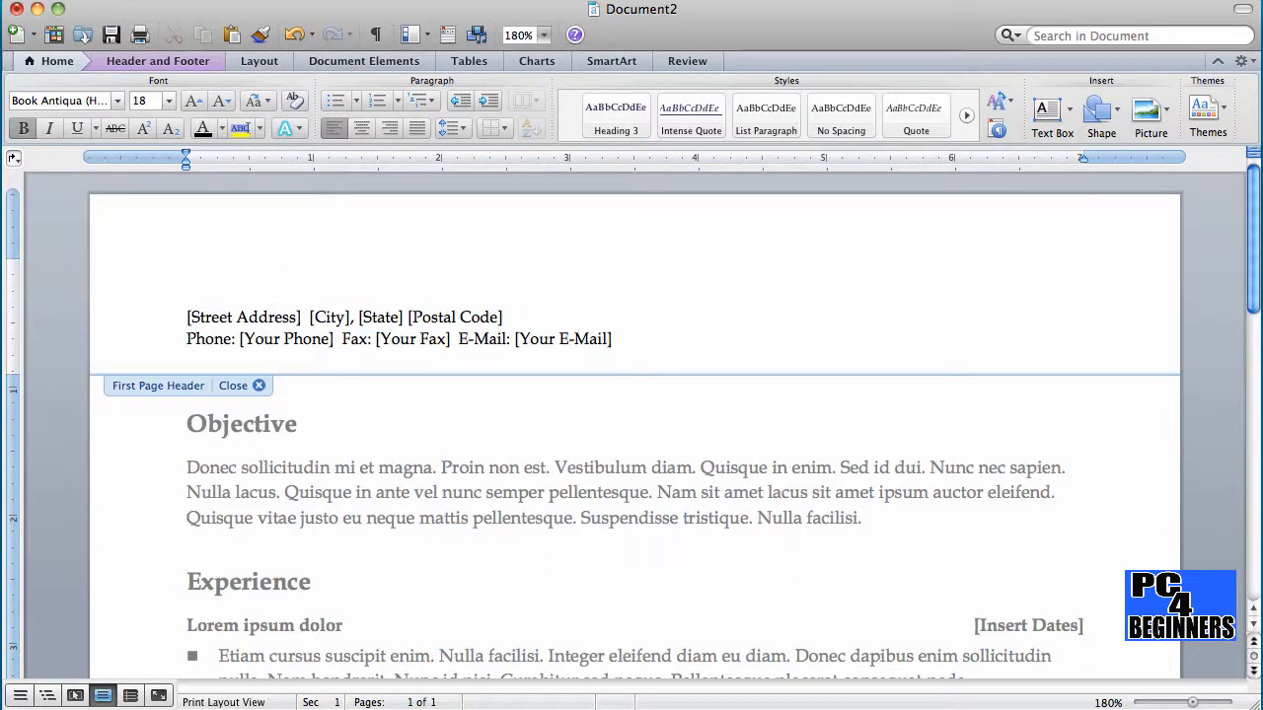
text(Joe Doe)
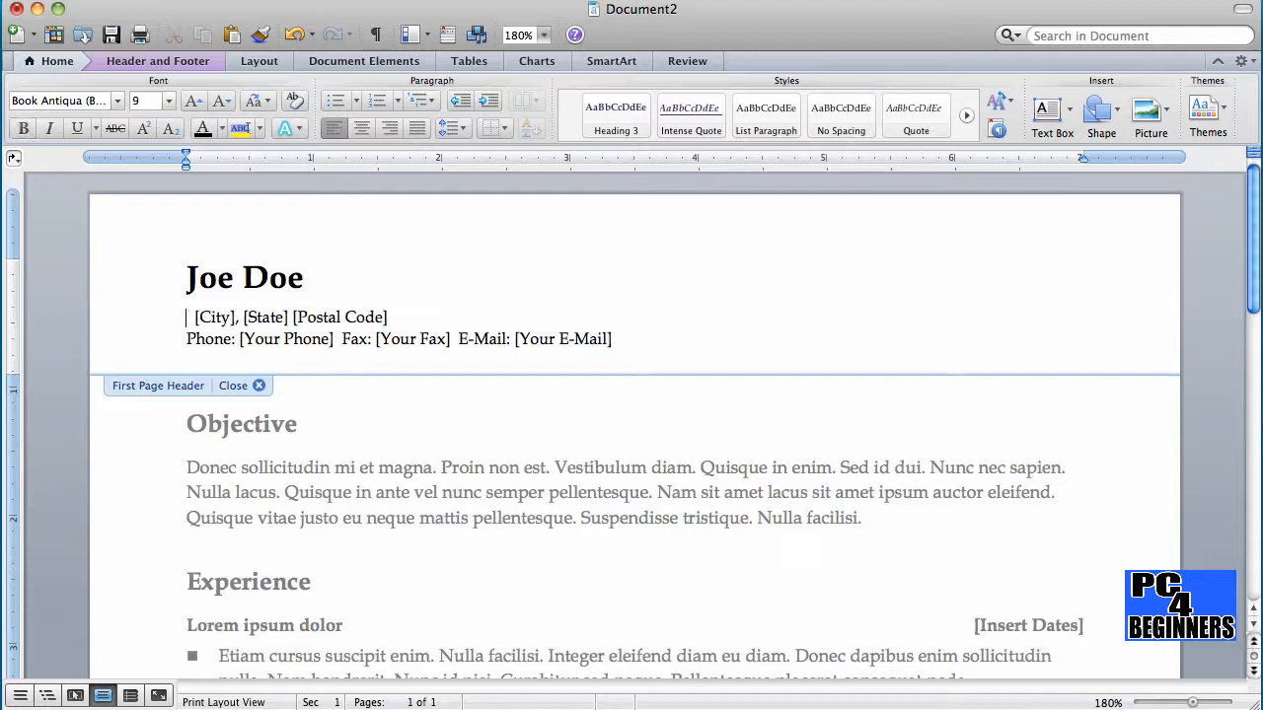
drag(185, 316, 509, 316)
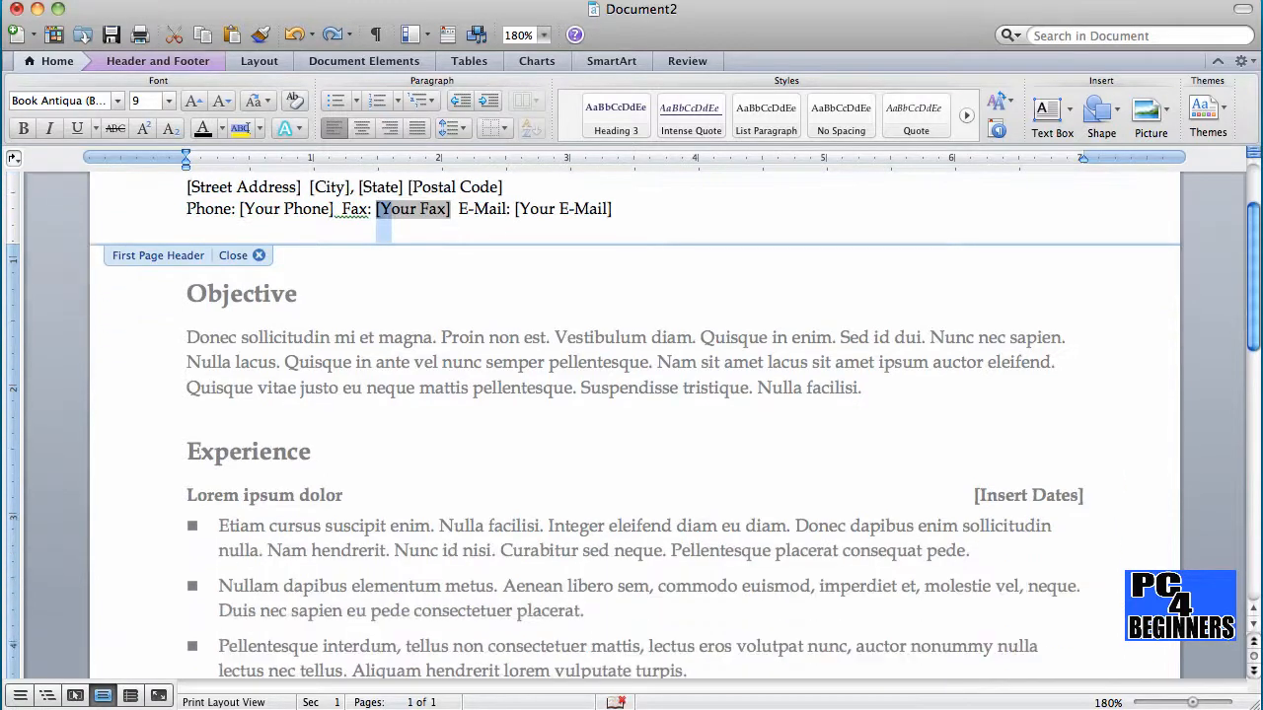
scroll(down, 3)
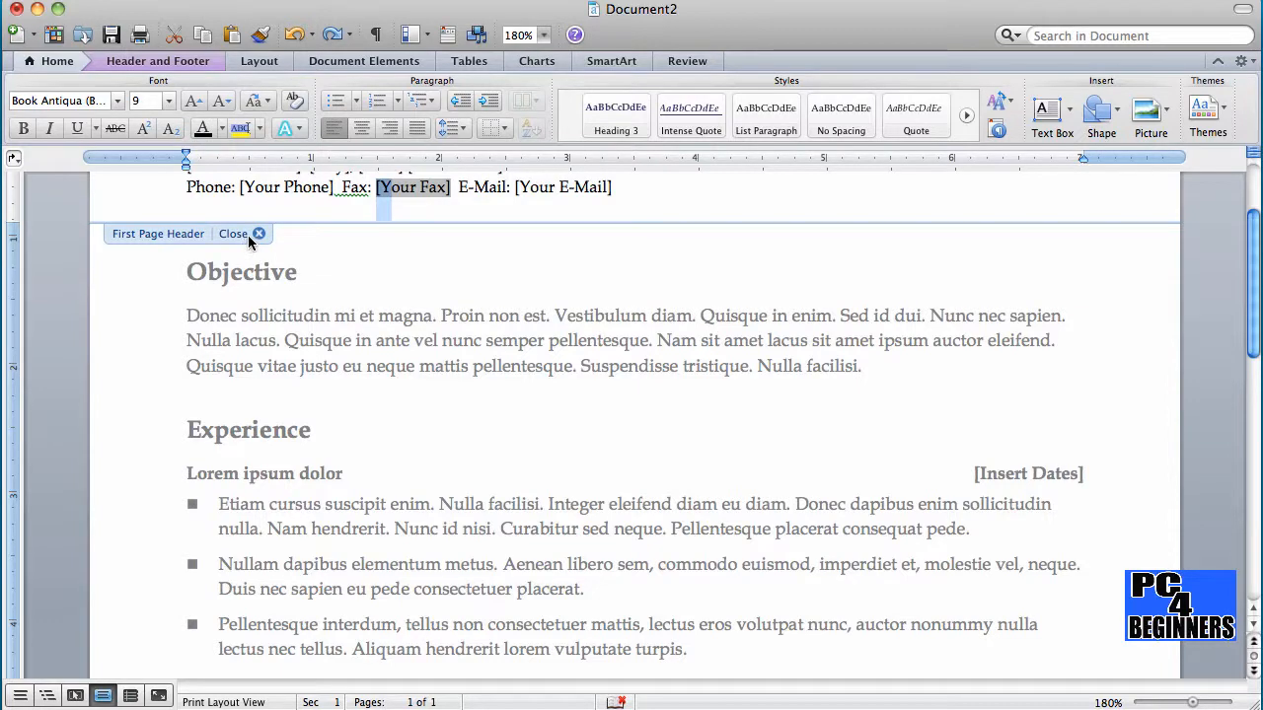
Leave header editing and move down the body to the Education section
click(232, 232)
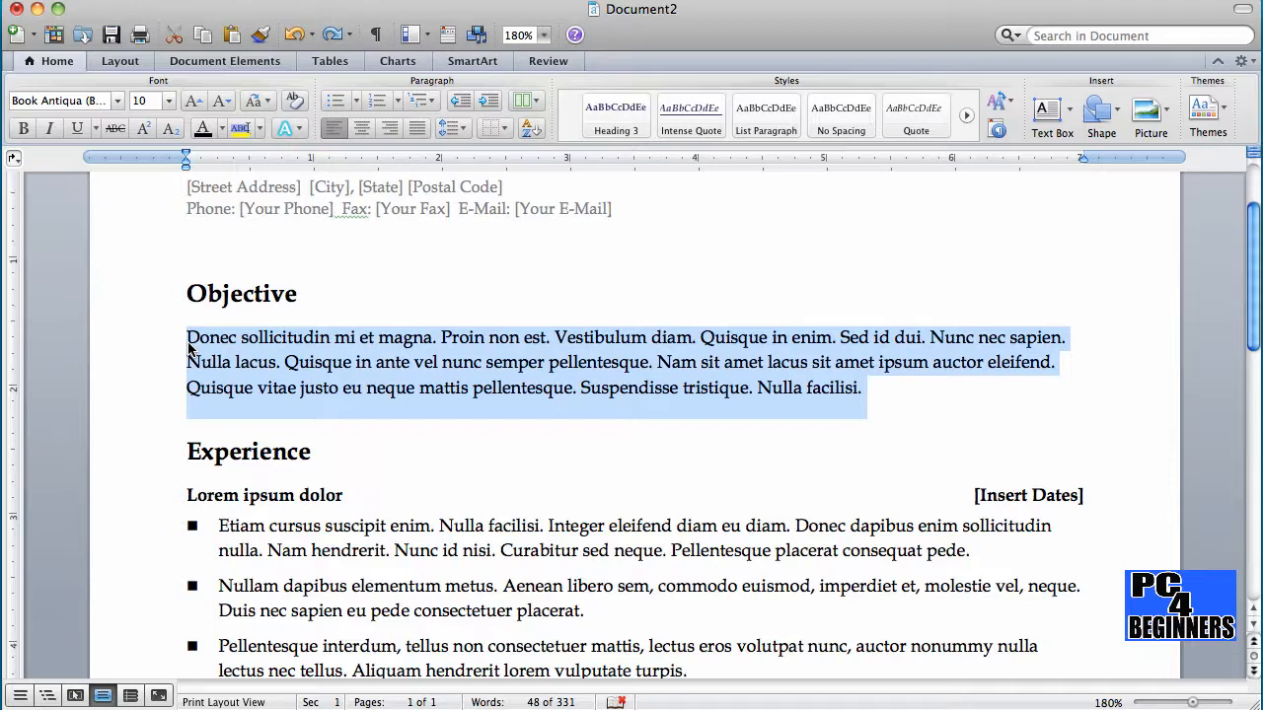
mouse_move(286, 361)
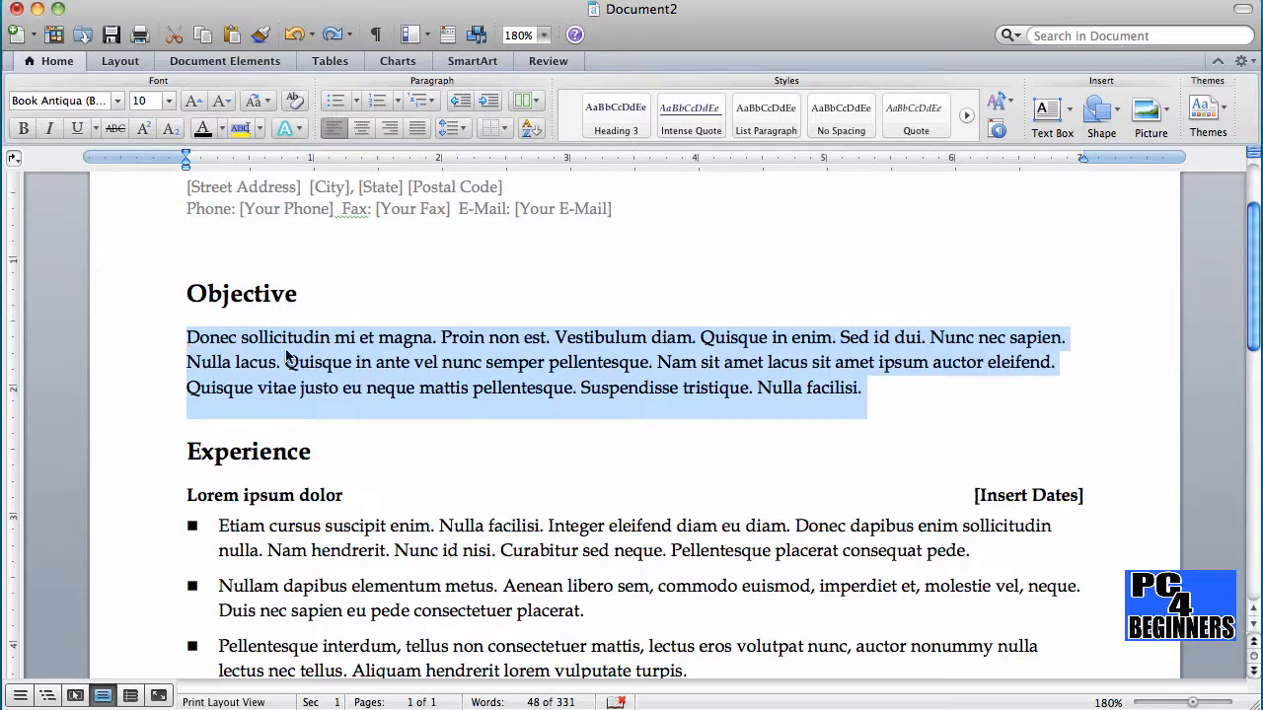
scroll(down, 3)
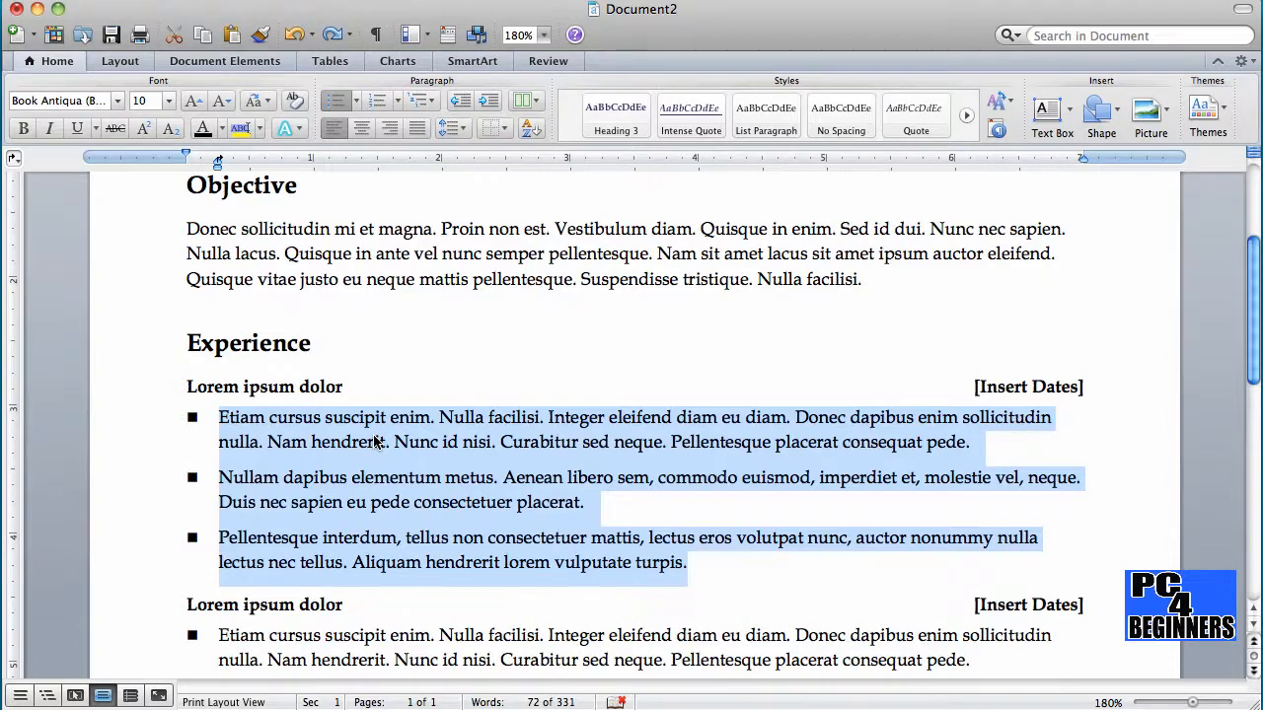
scroll(down, 3)
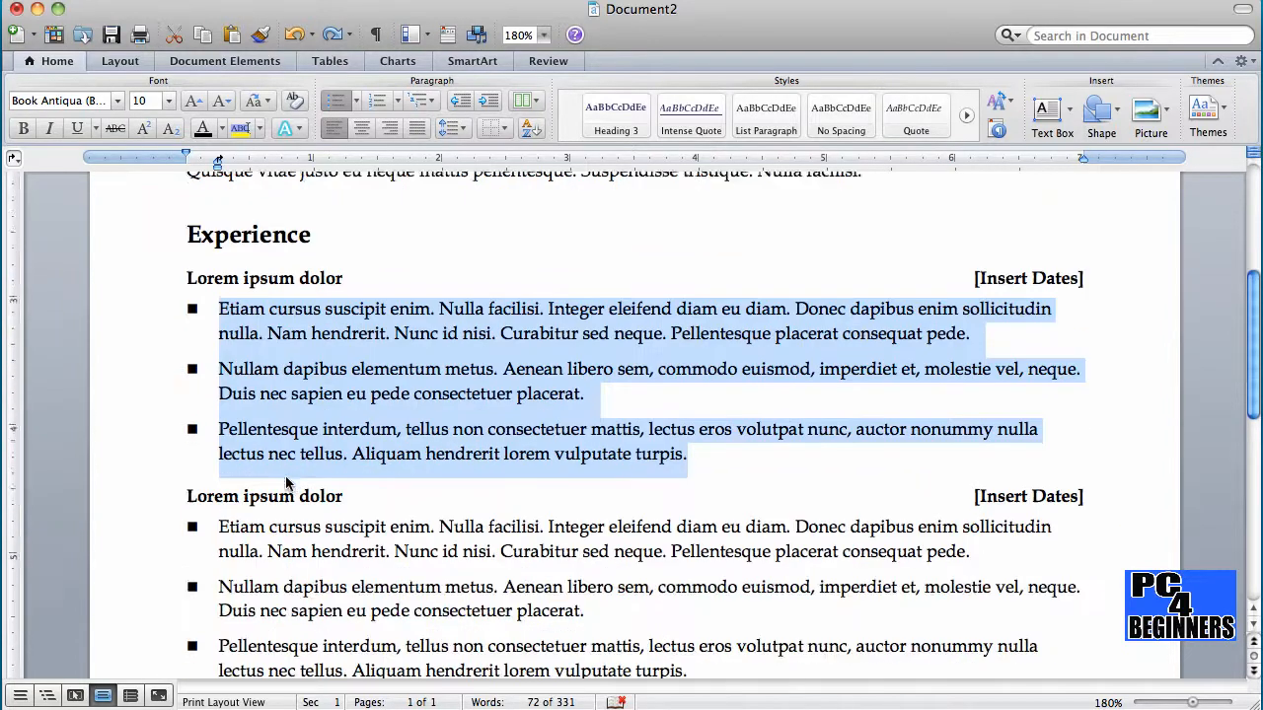
scroll(down, 3)
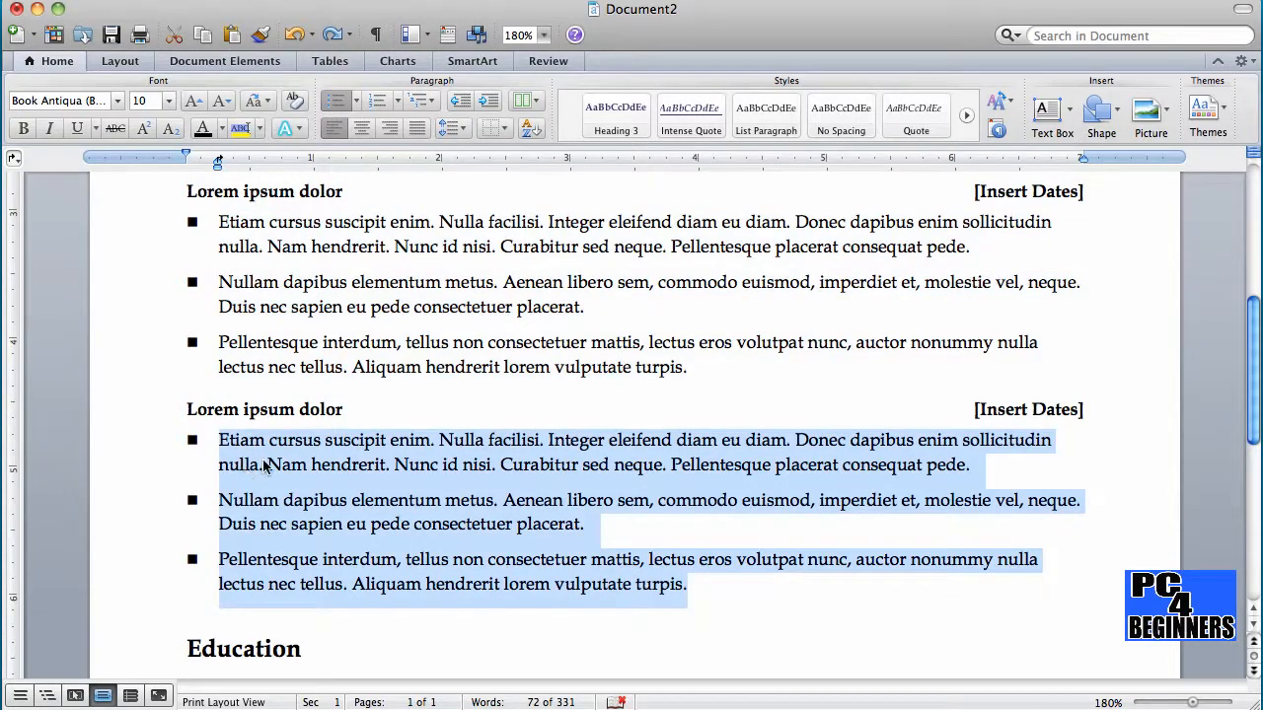
scroll(down, 3)
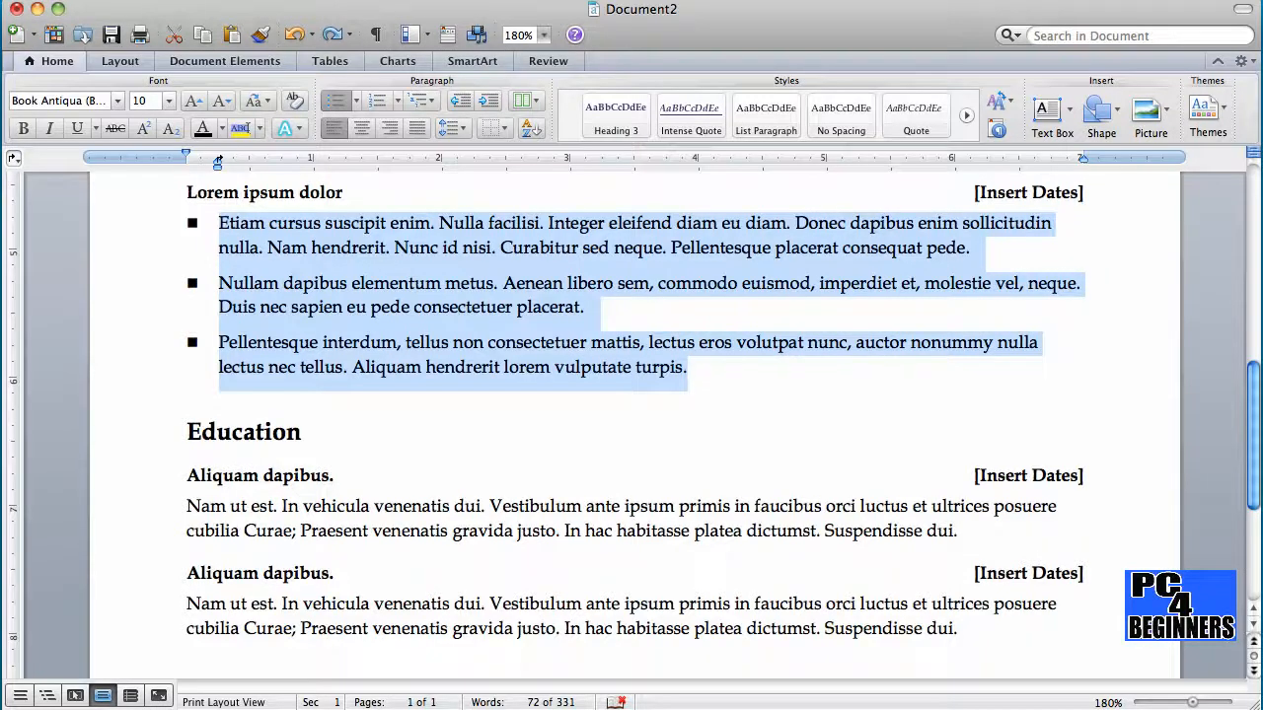
scroll(down, 3)
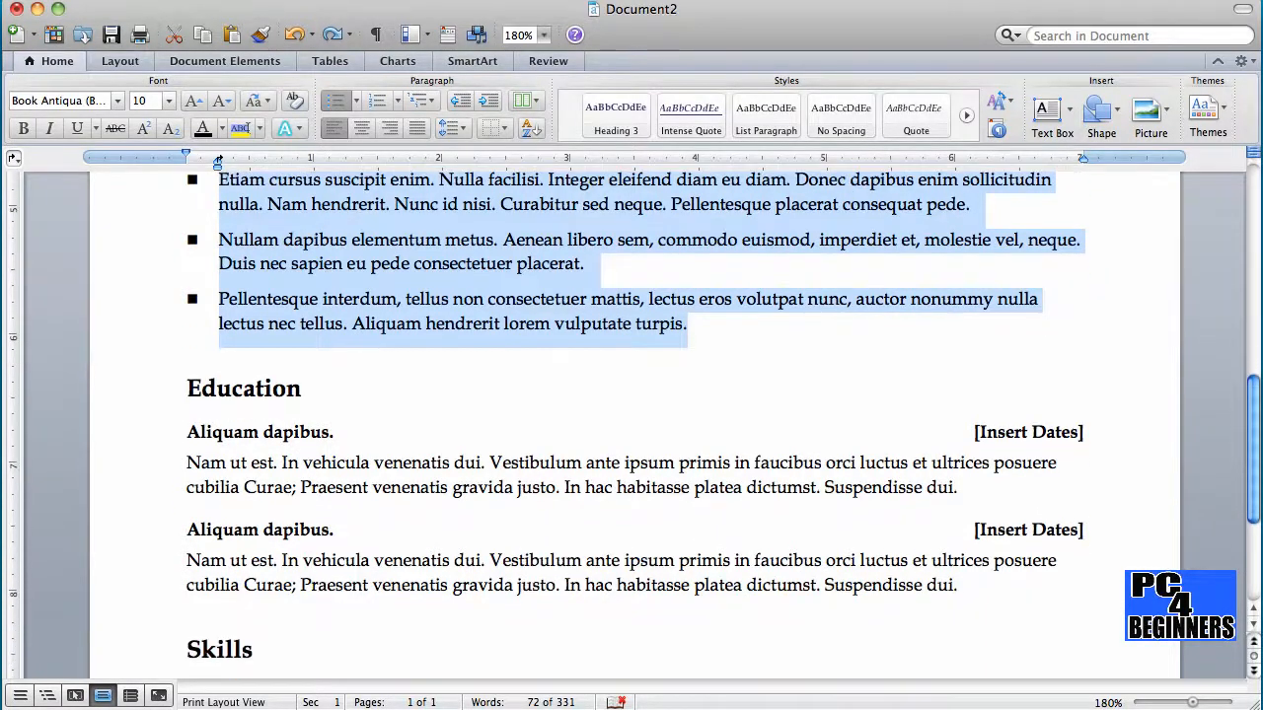
scroll(down, 3)
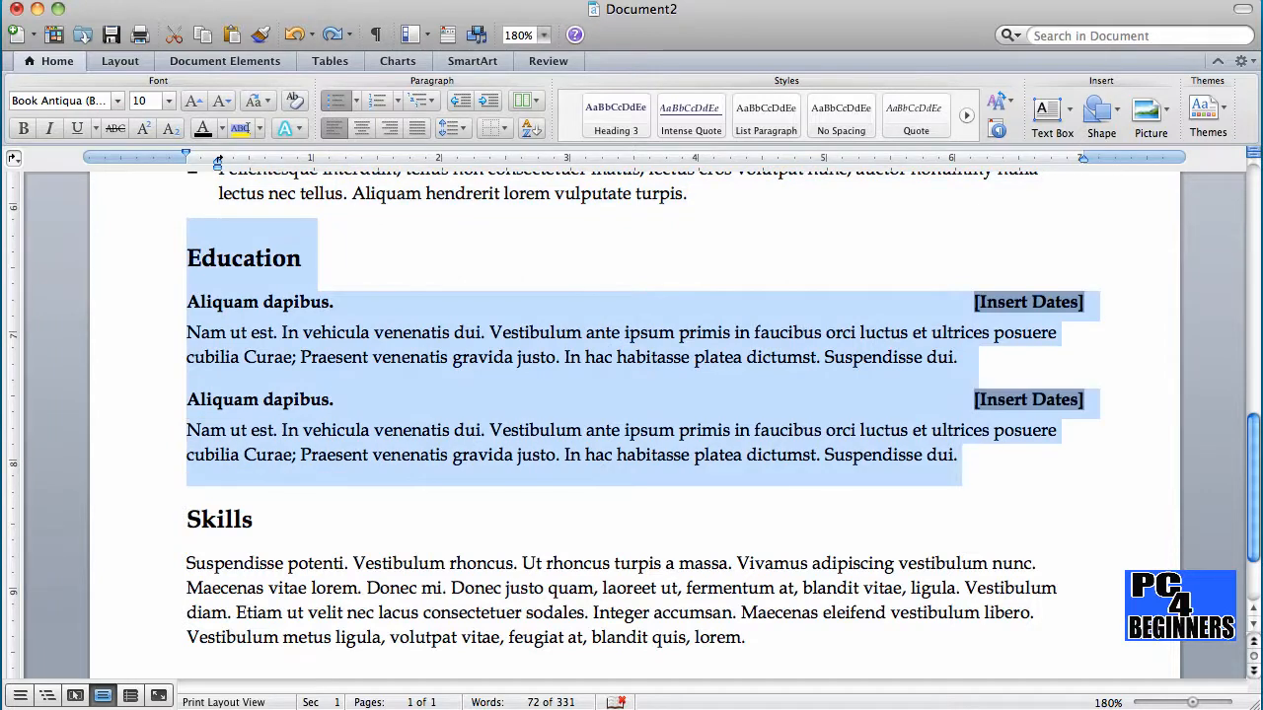
Delete the Education heading with its two entries so Skills follows Experience
key(Delete)
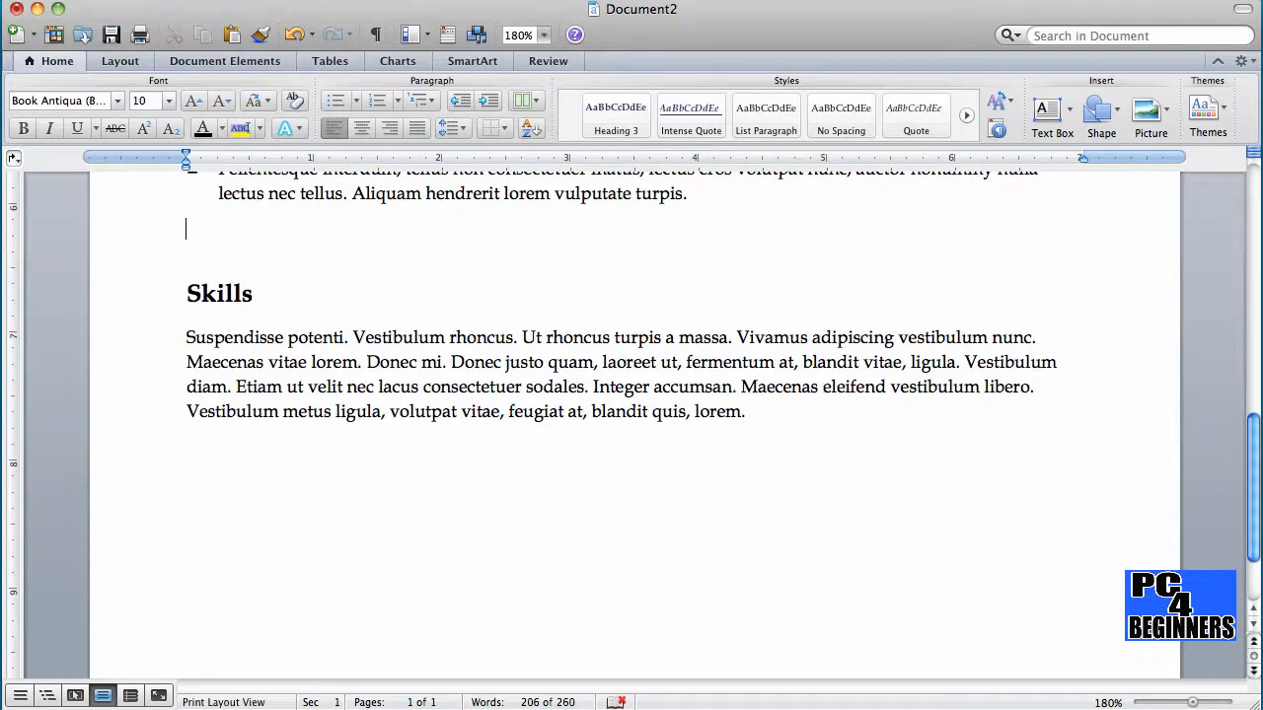
drag(186, 335, 745, 413)
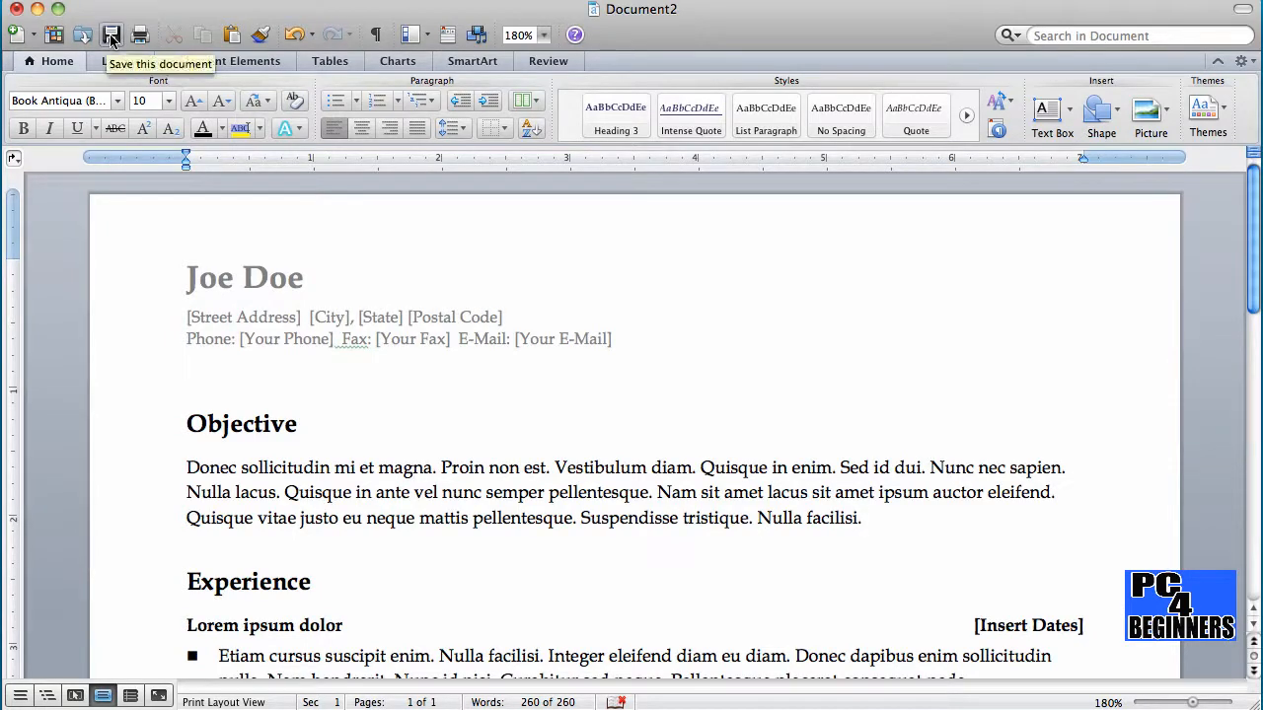
Save the resume as joeresume.docx in the Documents folder
click(111, 35)
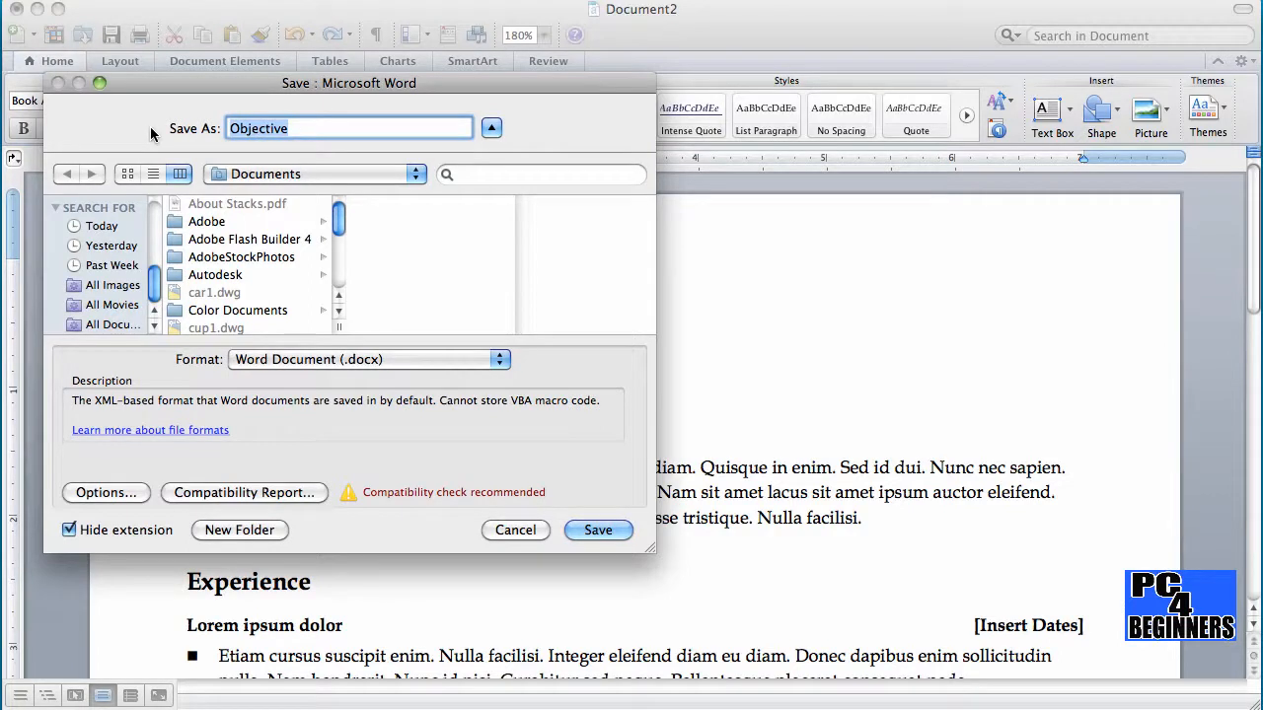
text(j)
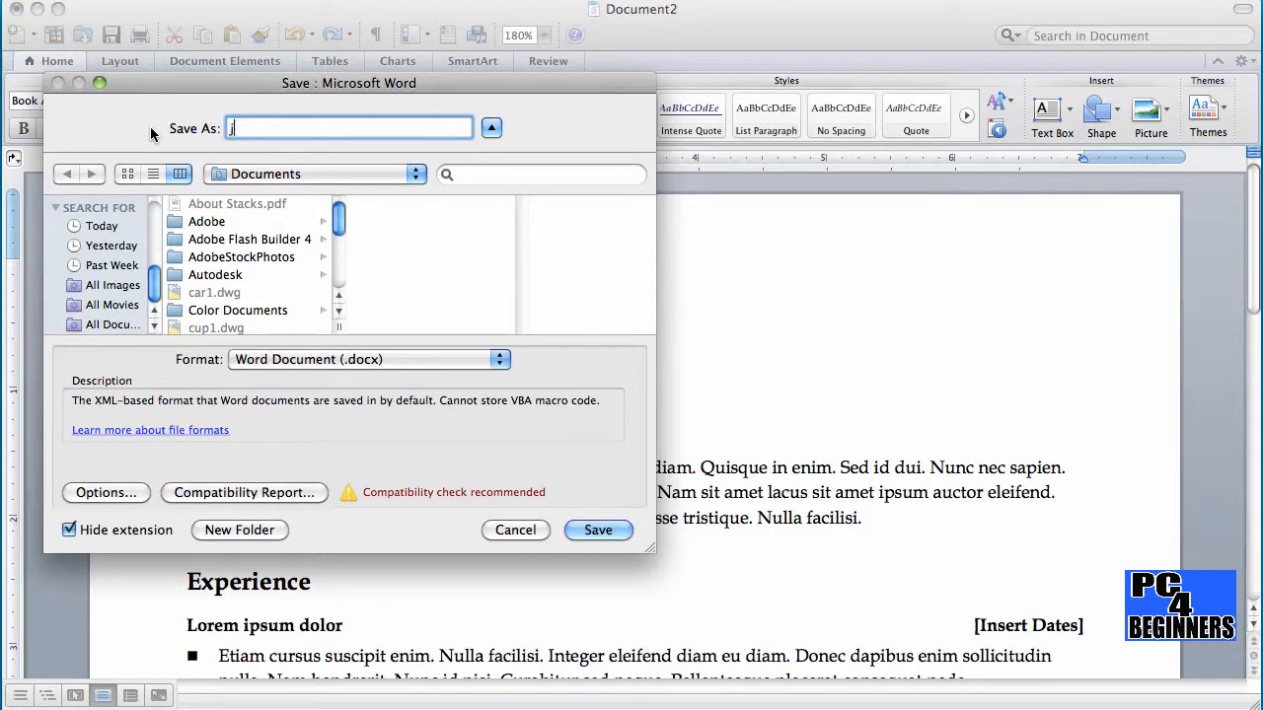
text(oeresume)
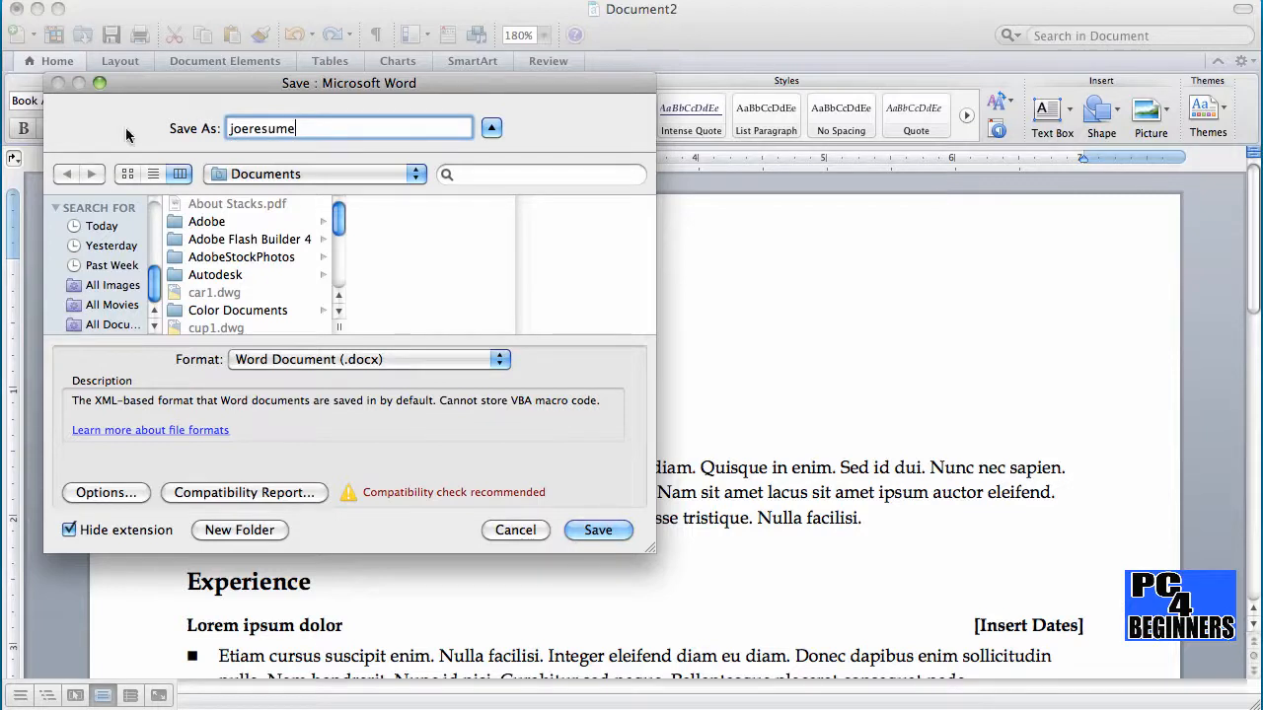
mouse_move(410, 201)
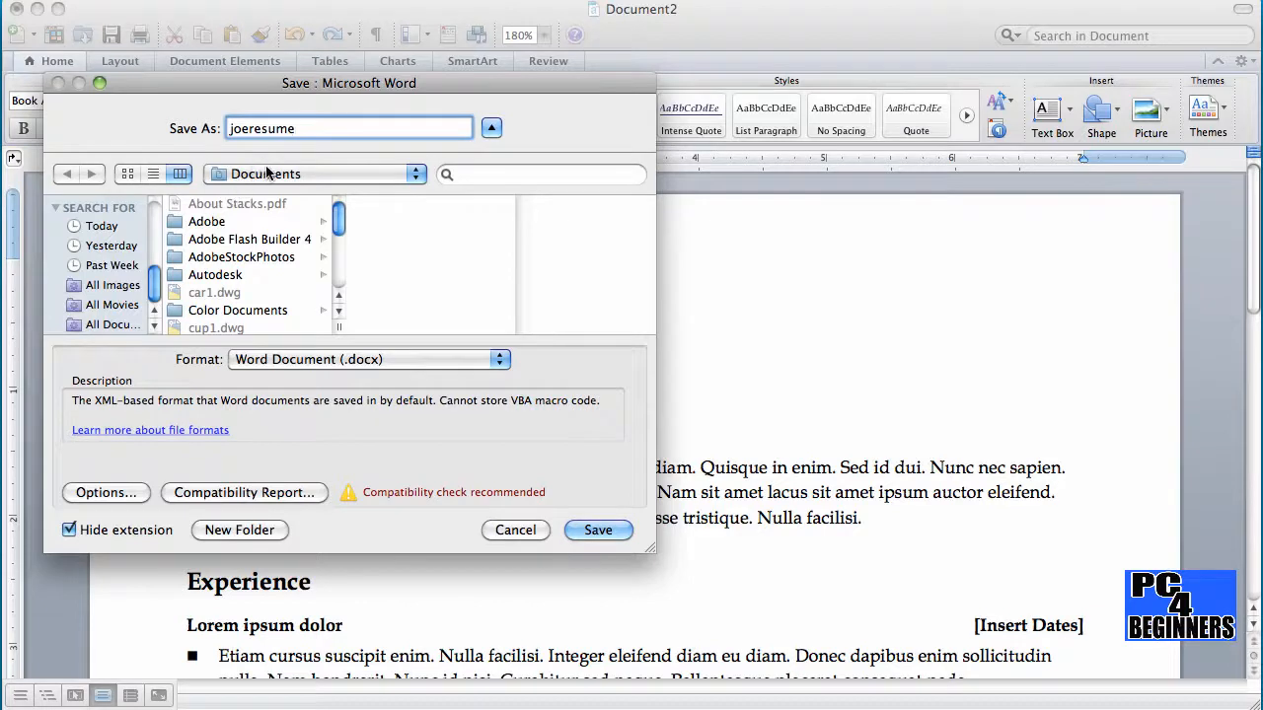
mouse_move(352, 185)
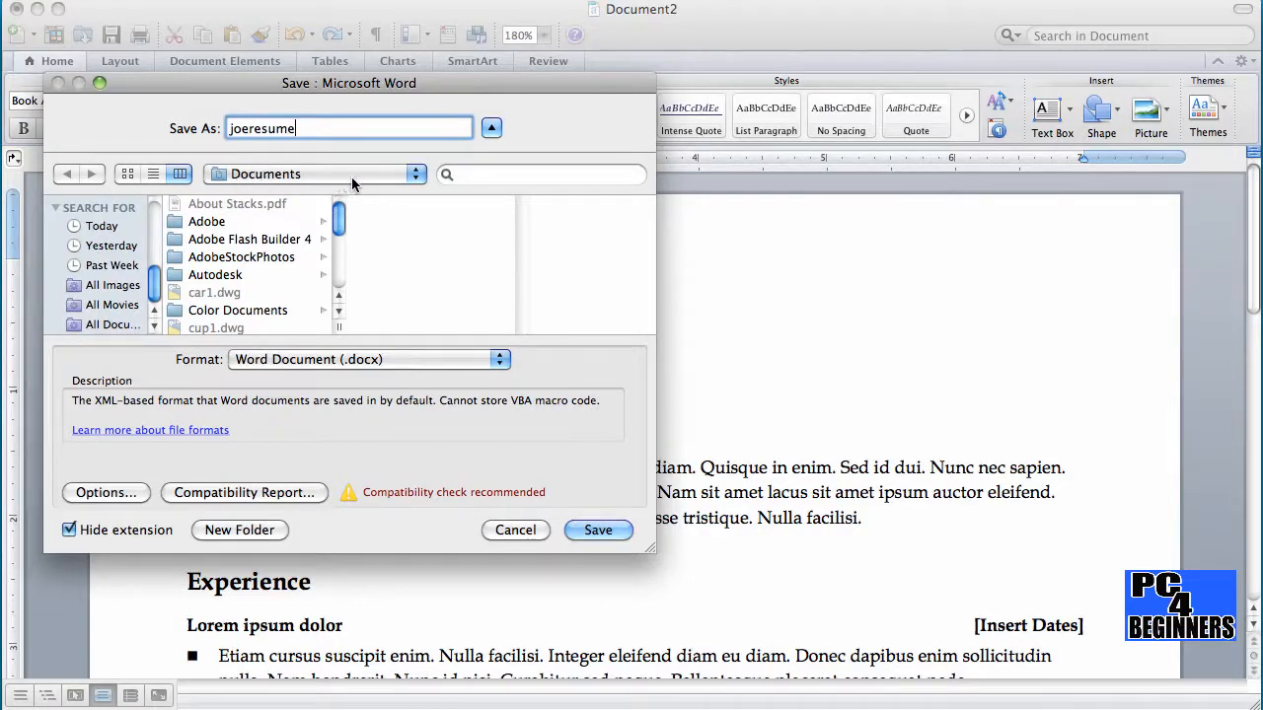
mouse_move(371, 186)
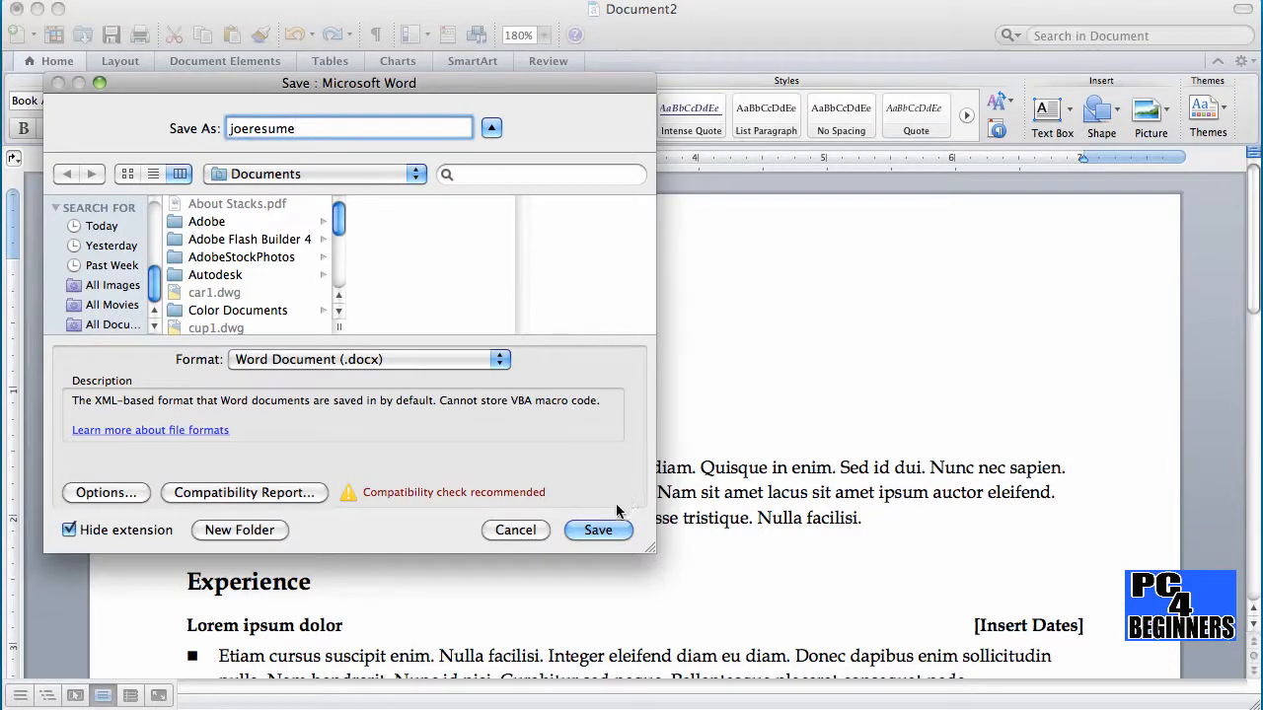
click(598, 529)
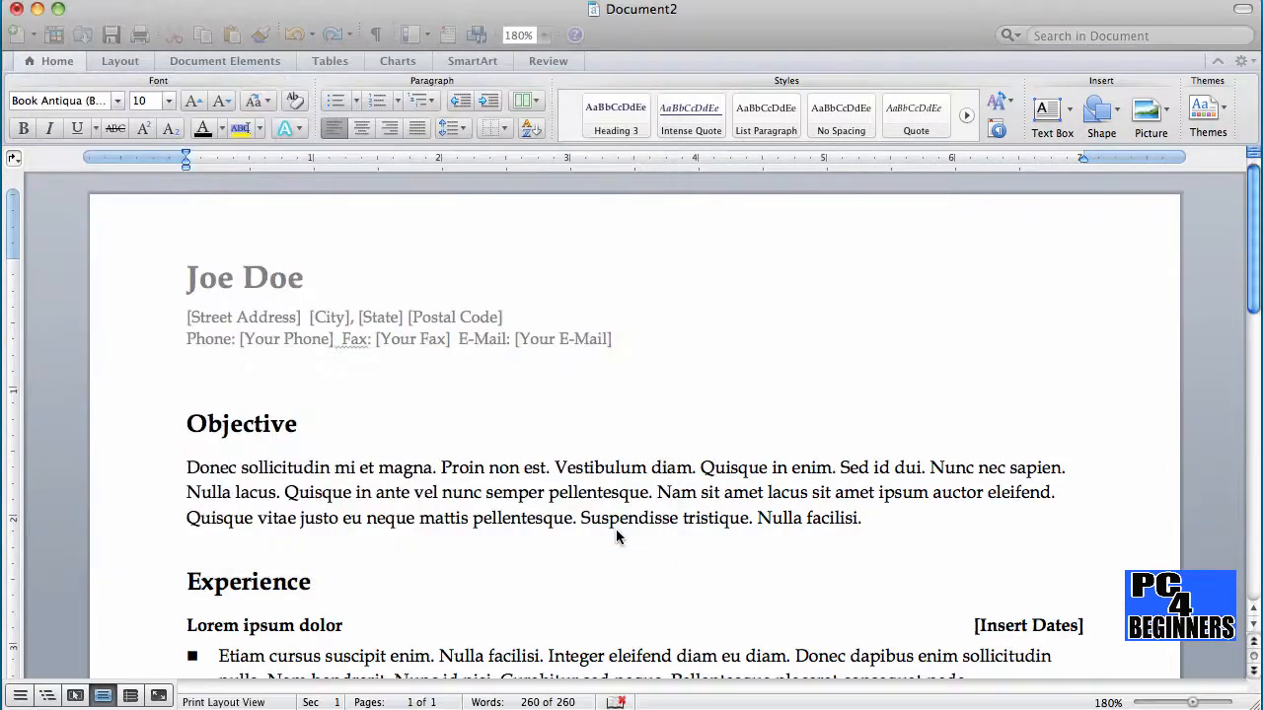